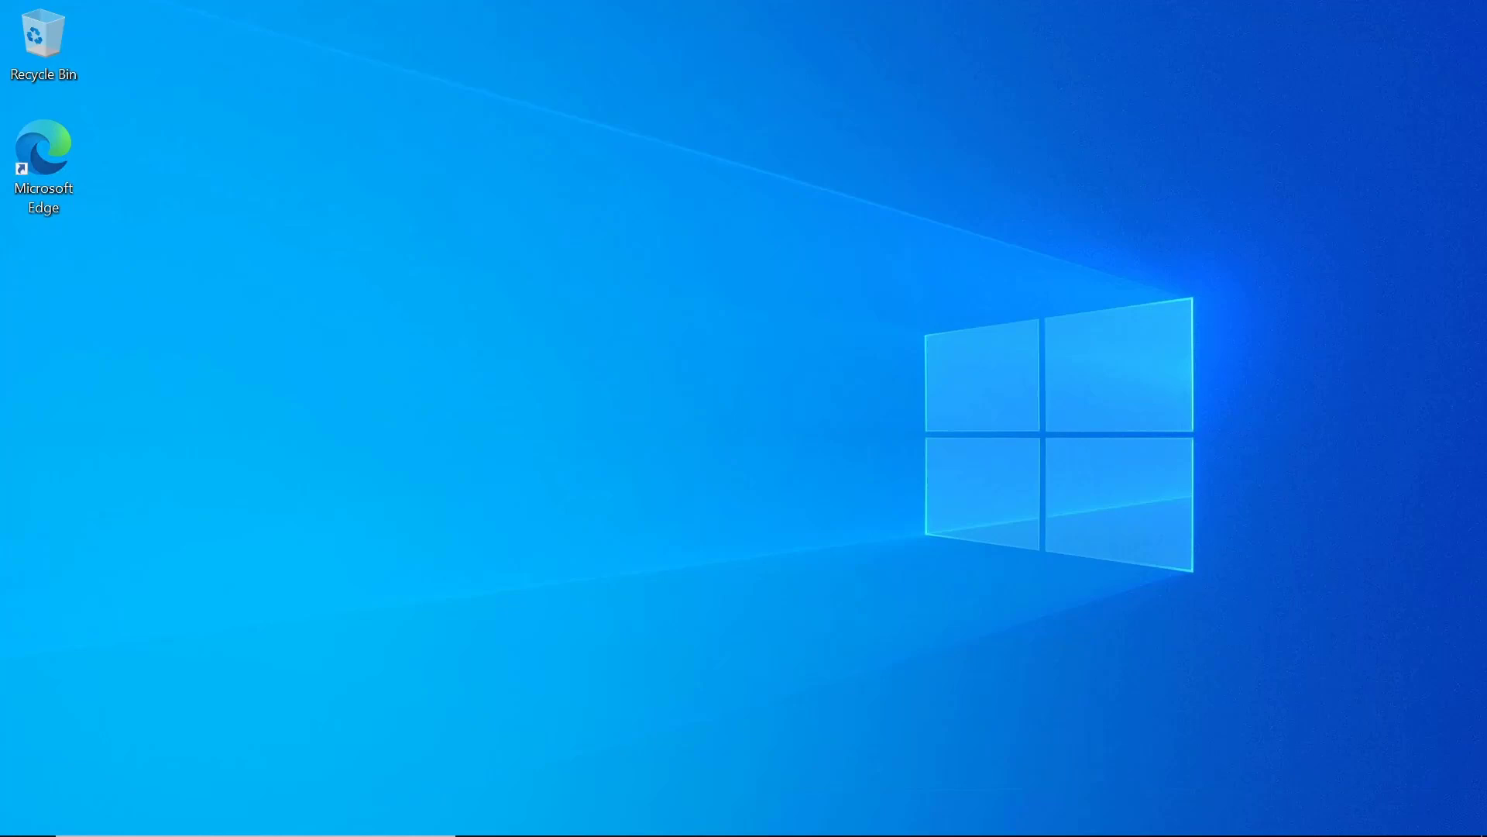
{"action": "mouse_move", "coordinate": [1228, 457]}
{"action": "type", "text": "sysdm.cpl"}
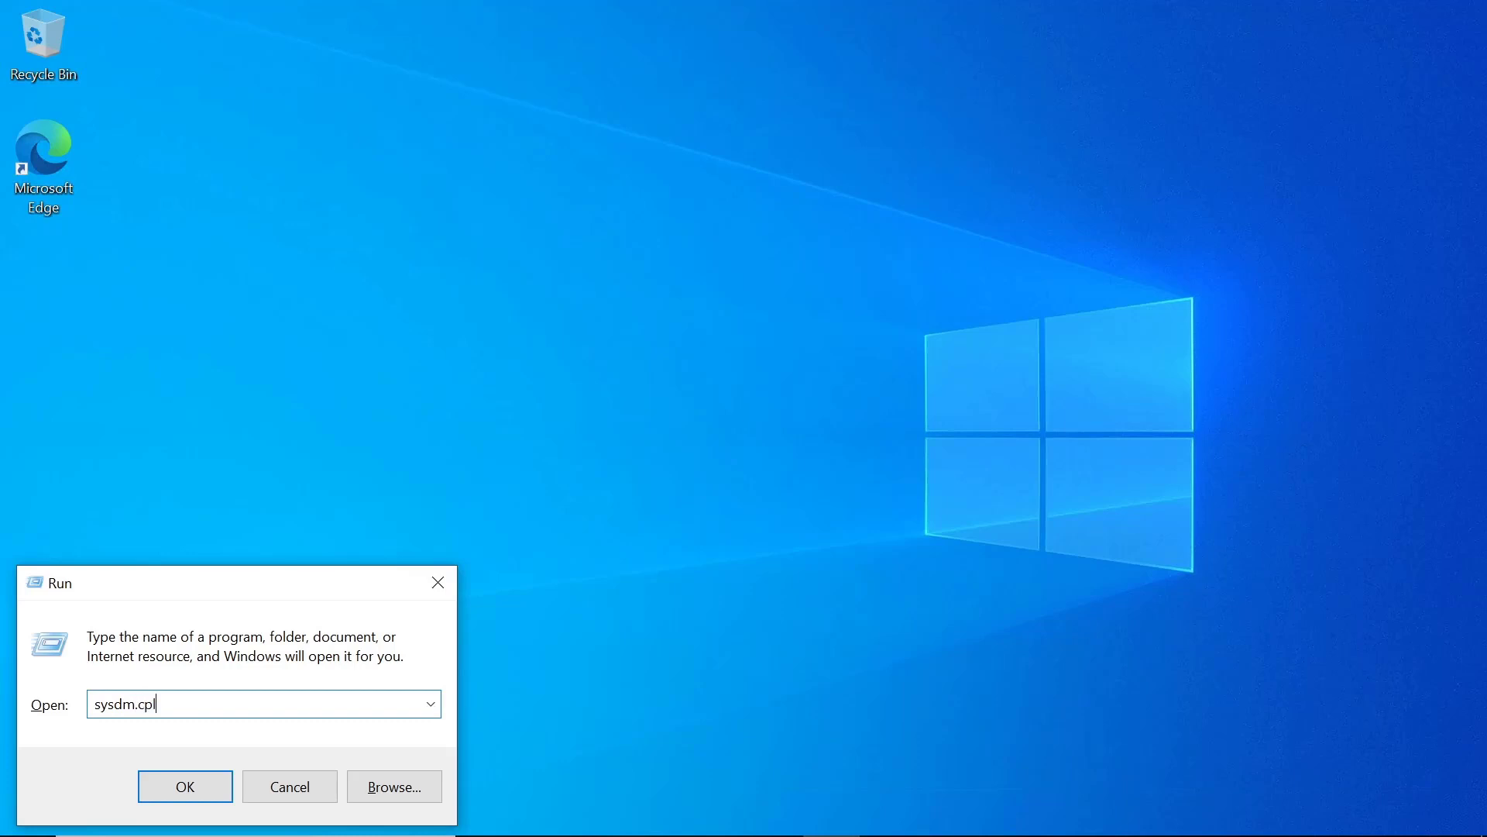
Step: Switch DemoPC from the WORKGROUP workgroup to domain membership in runway.lab
{"action": "left_click", "coordinate": [183, 785]}
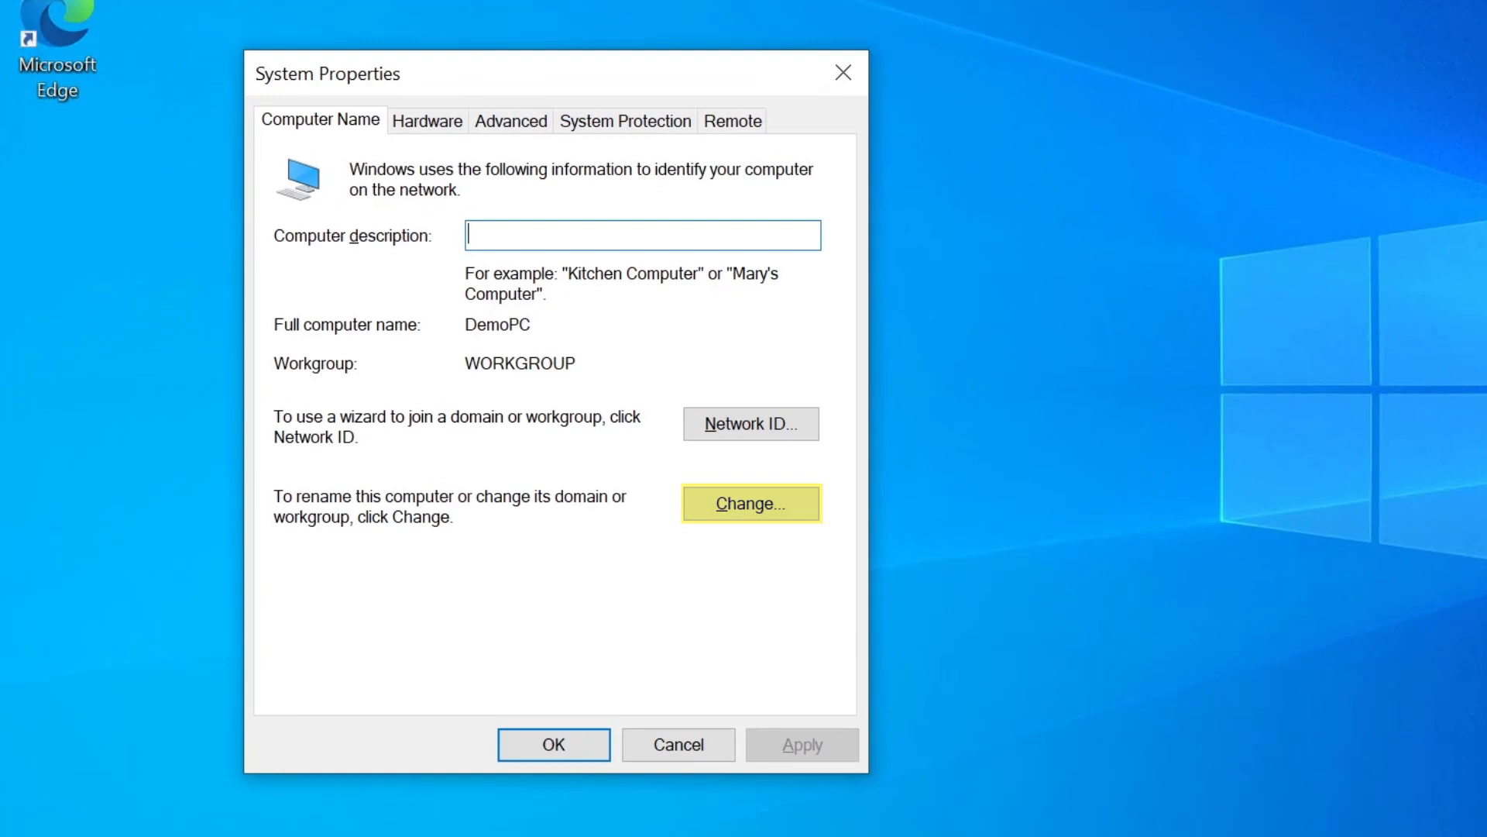
{"action": "mouse_move", "coordinate": [1480, 410]}
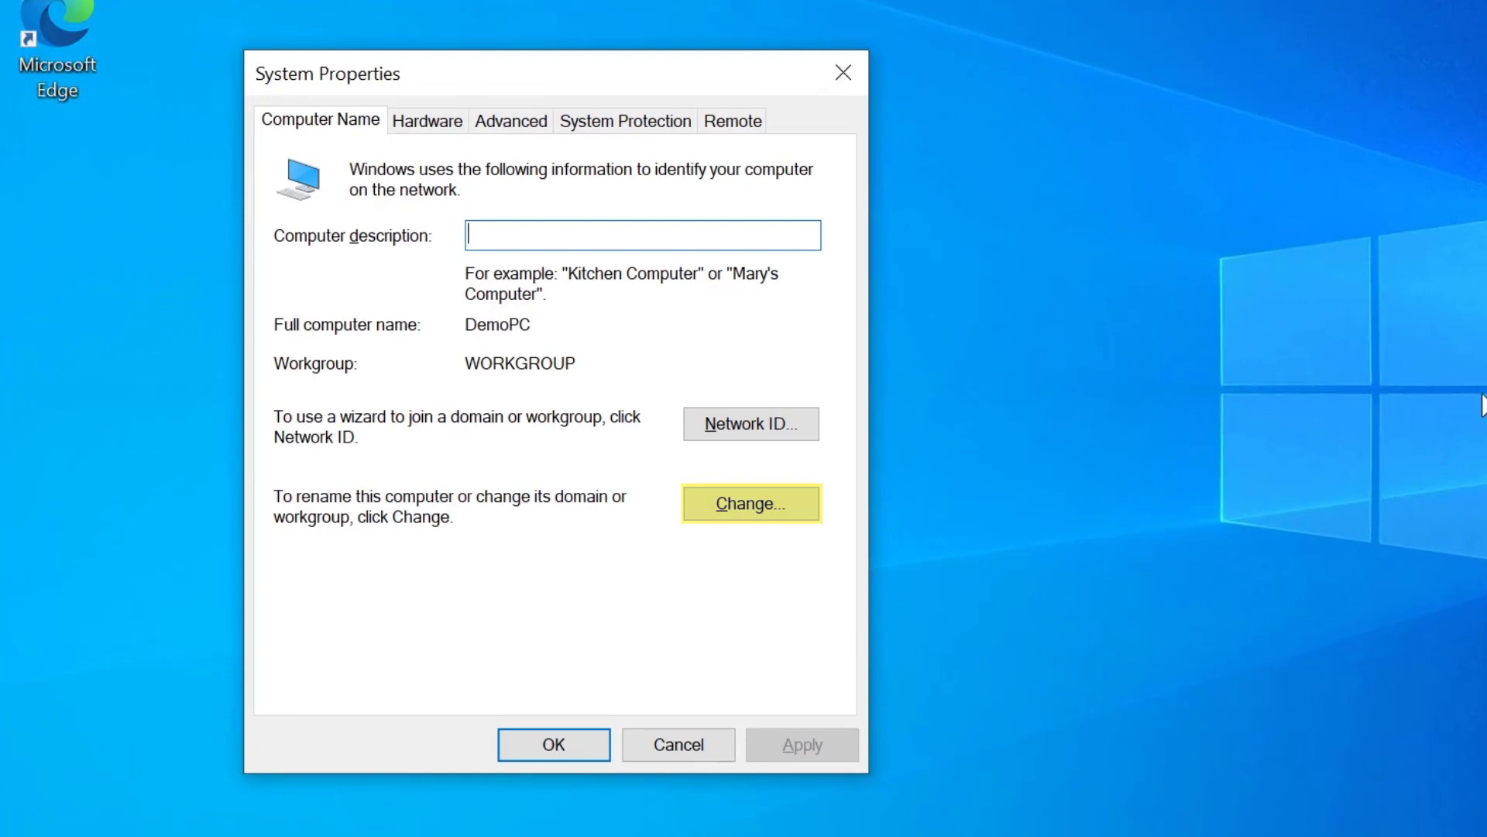
{"action": "mouse_move", "coordinate": [740, 554]}
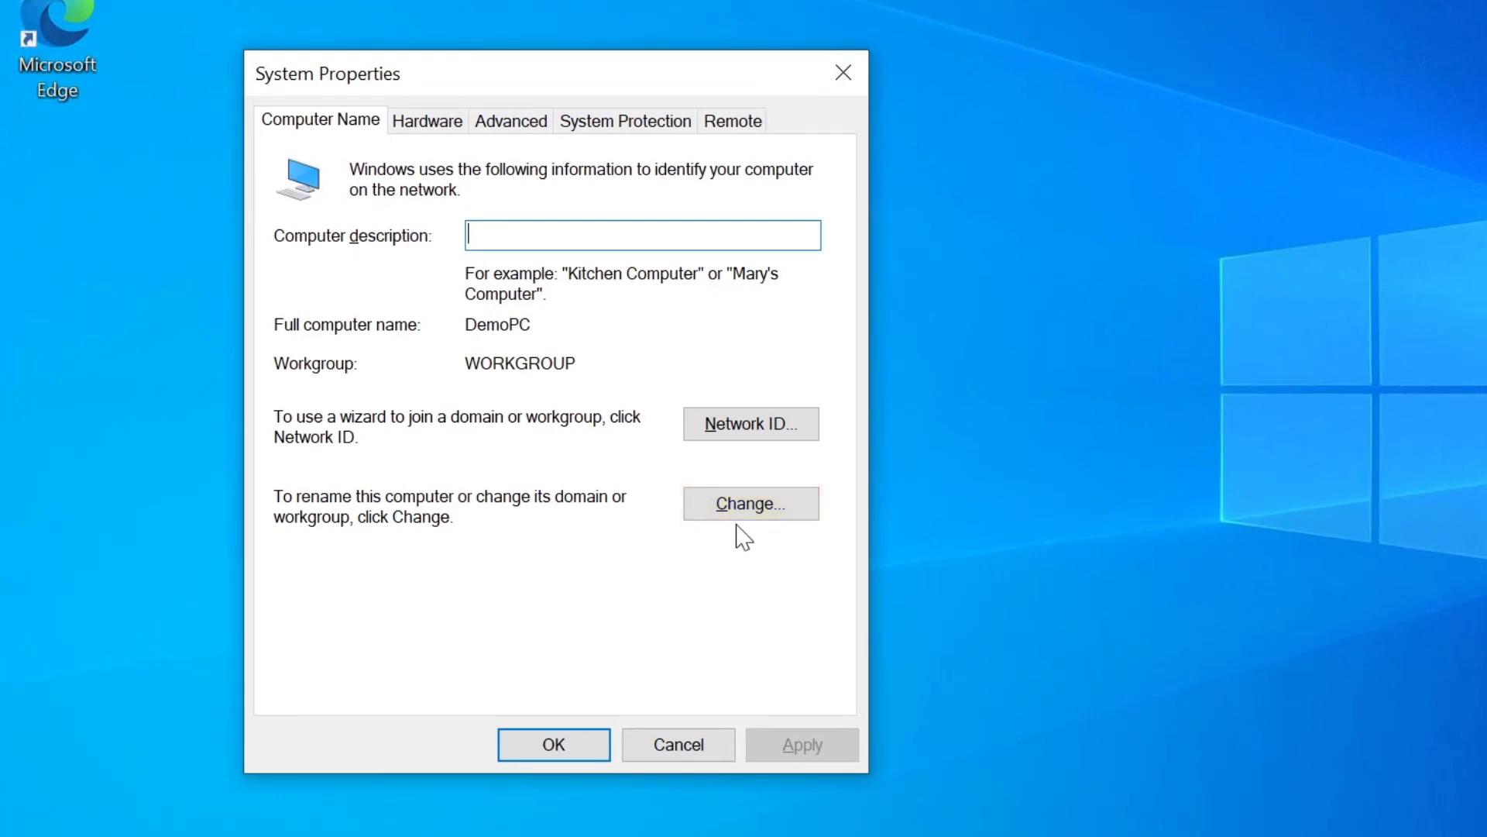
{"action": "left_click", "coordinate": [752, 504]}
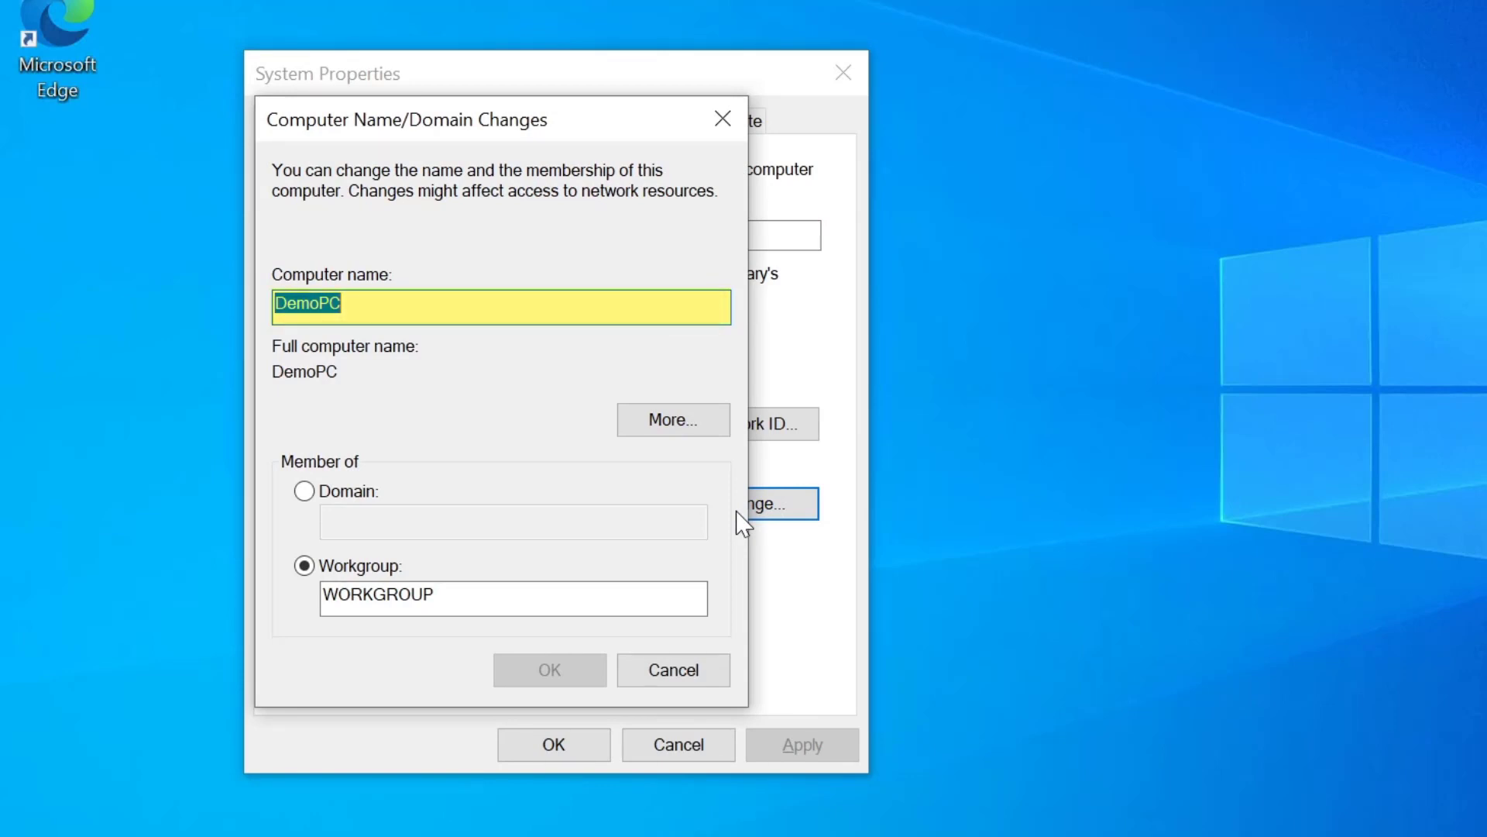
{"action": "left_click", "coordinate": [303, 491]}
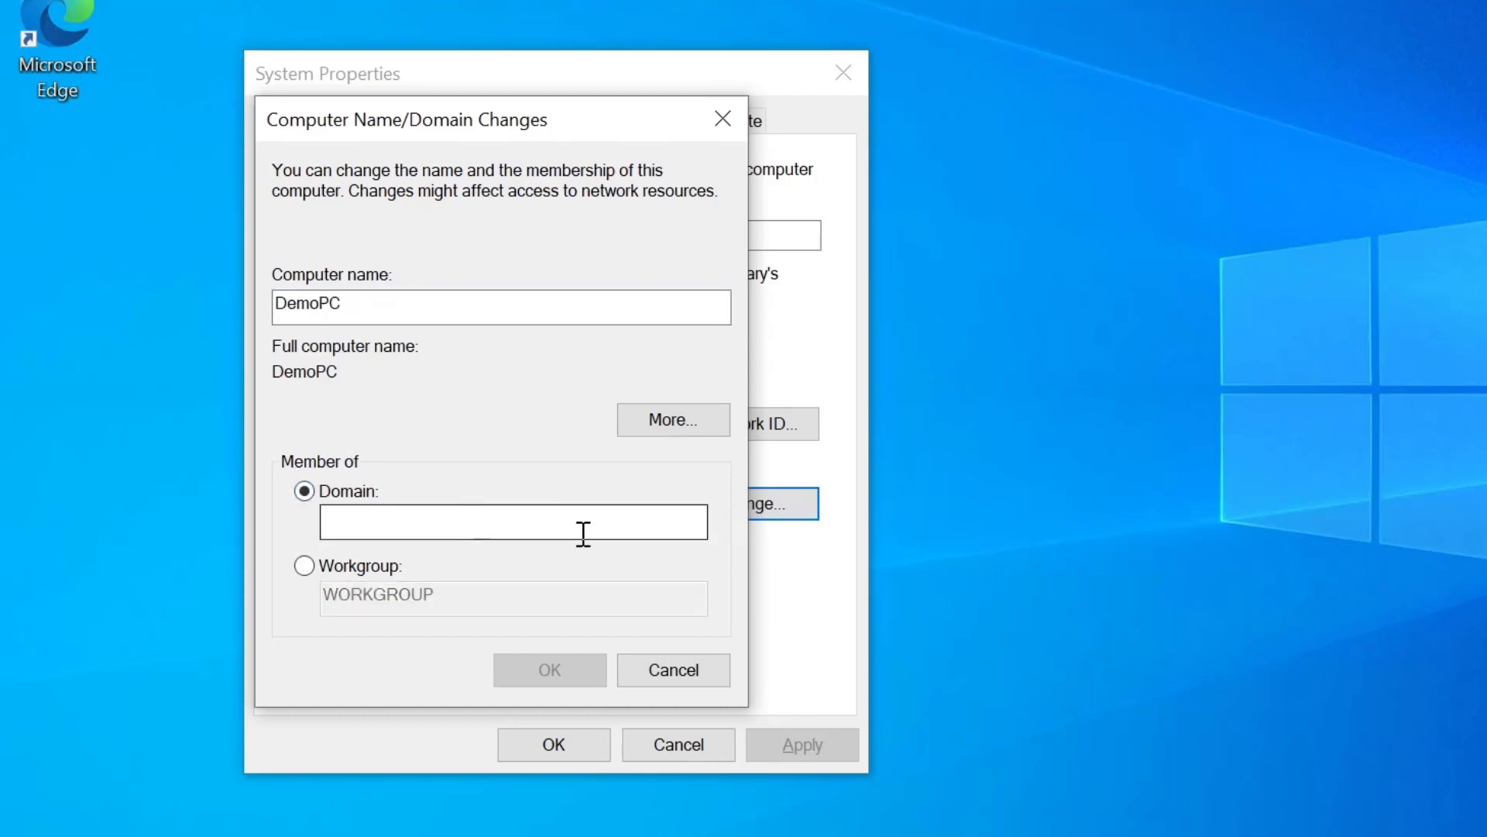
{"action": "left_click", "coordinate": [513, 522]}
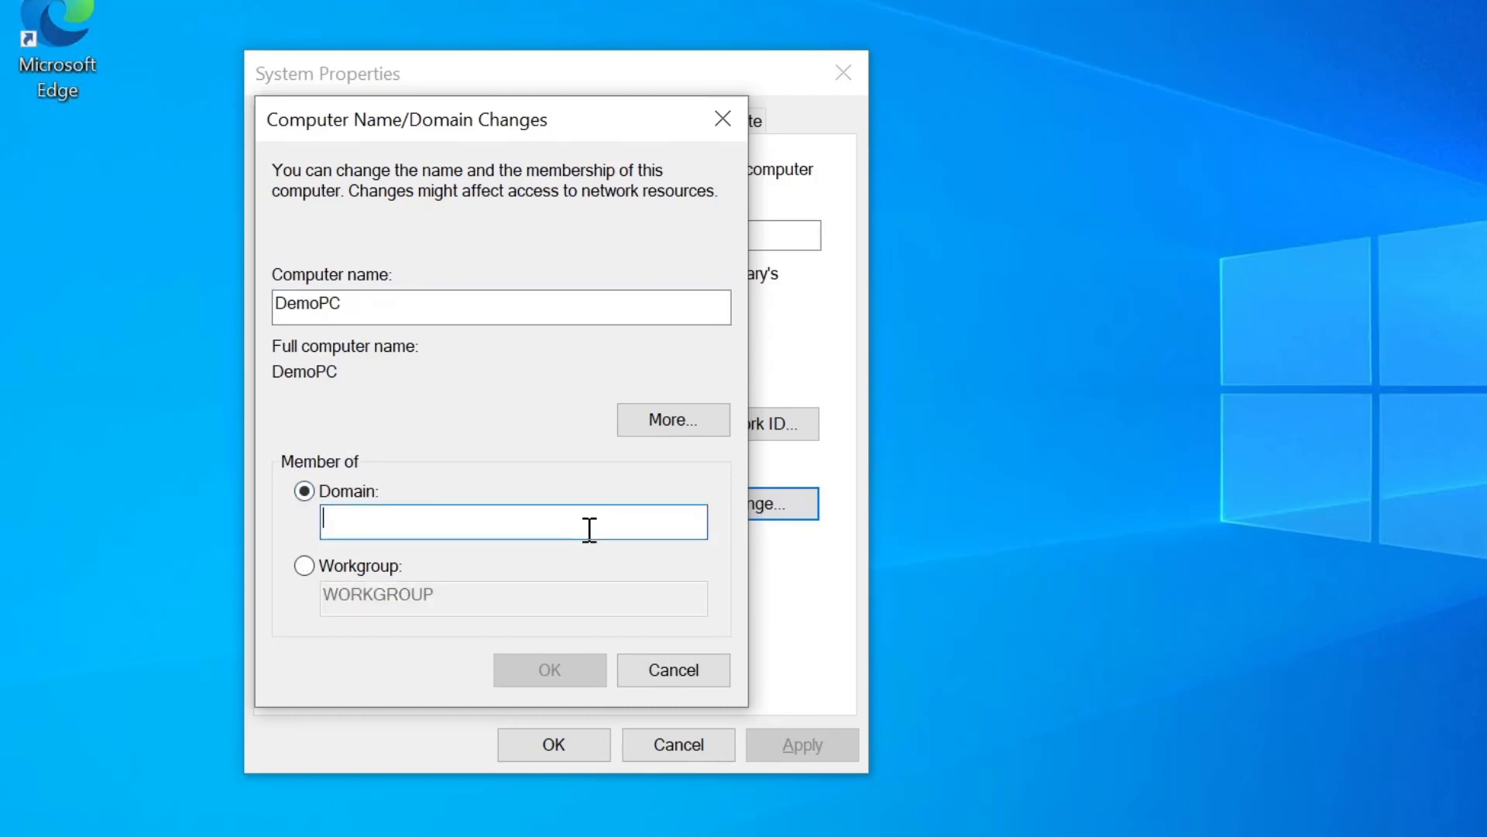
{"action": "type", "text": "runway.lab"}
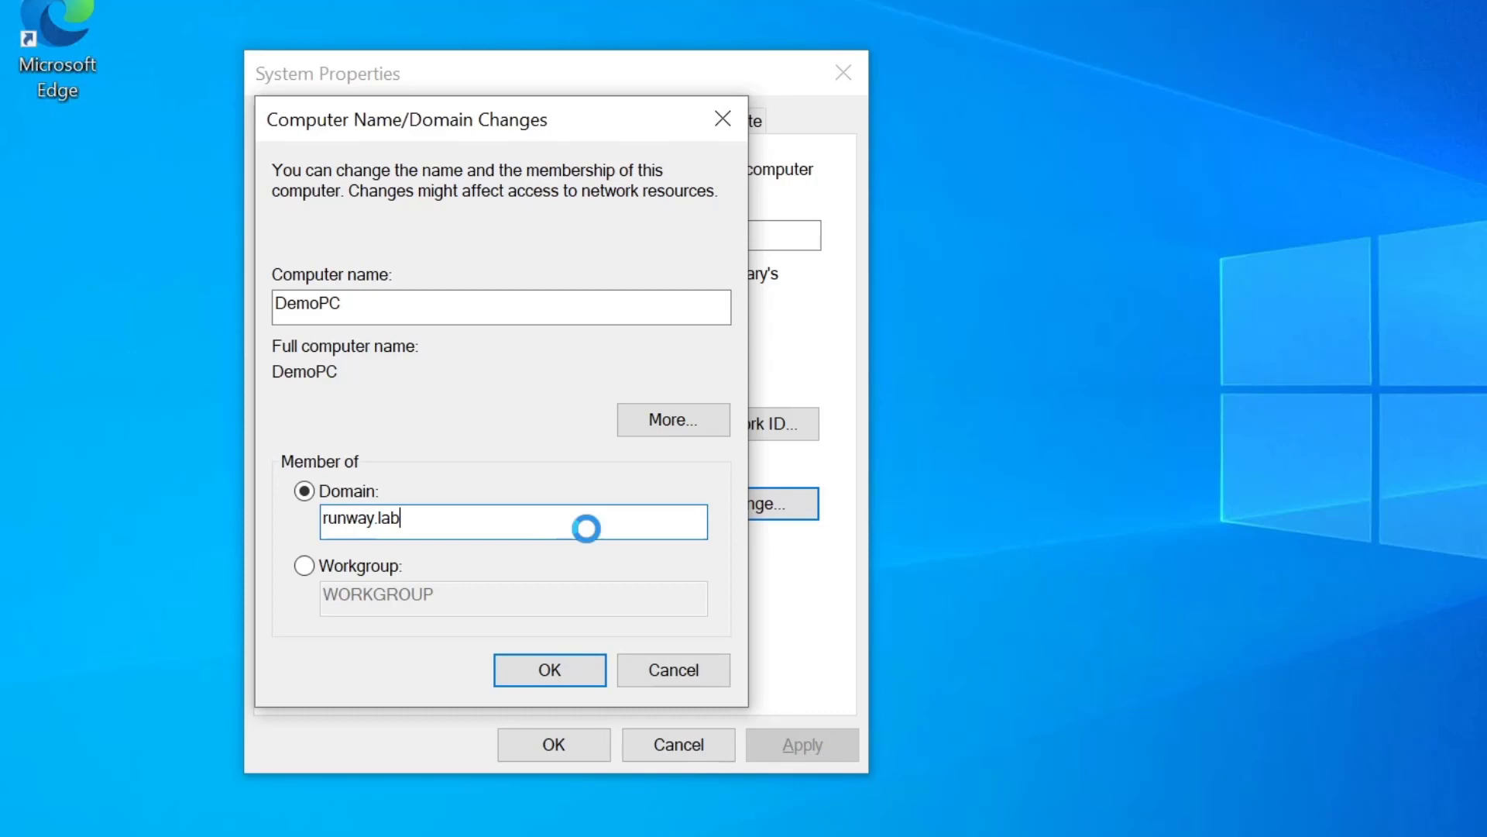
Step: Confirm the join with domain credentials, accept the welcome and restart notices, and close System Properties
{"action": "left_click", "coordinate": [549, 669]}
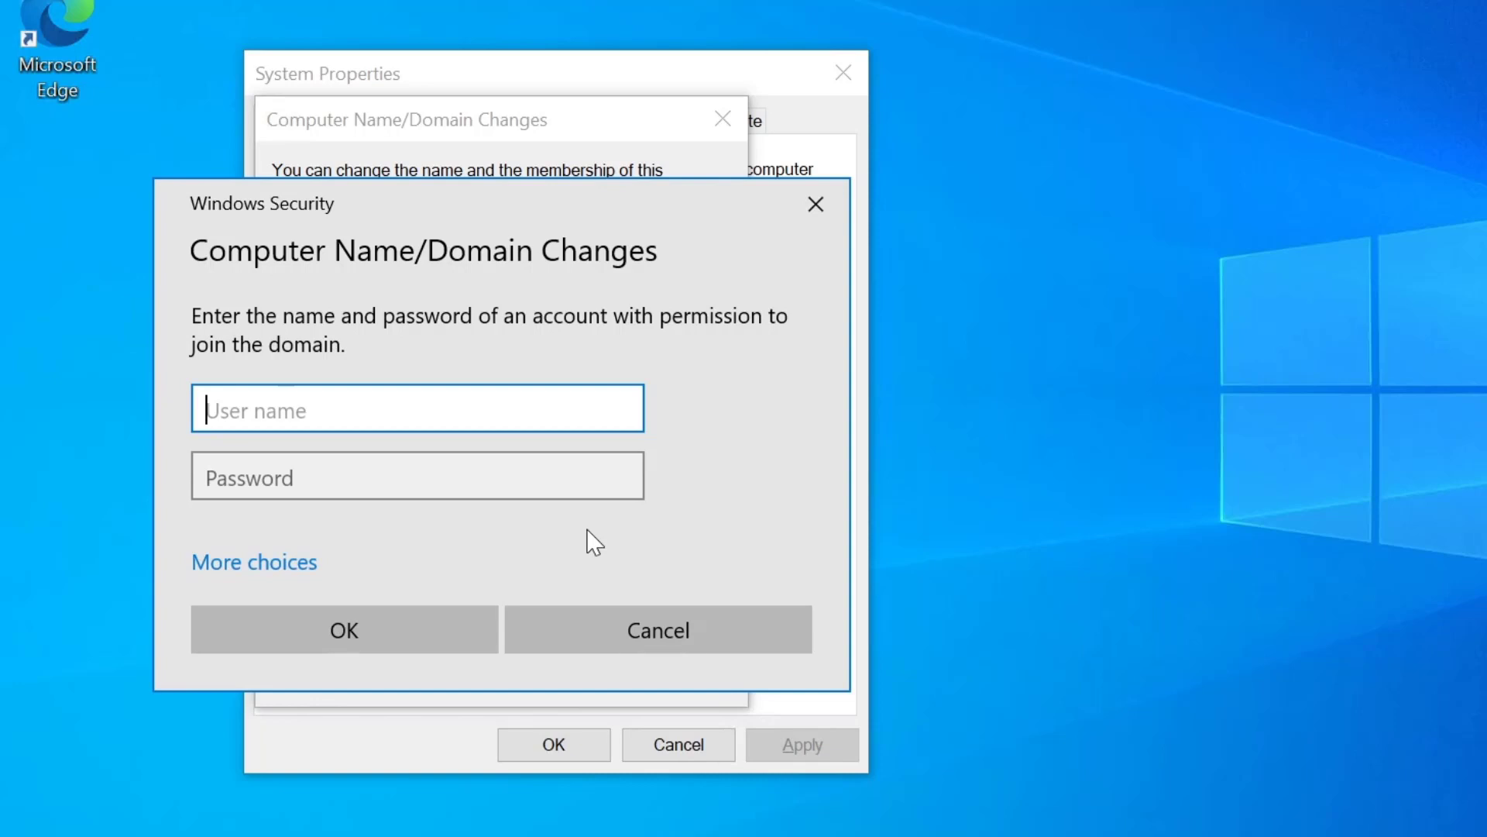
{"action": "left_click", "coordinate": [343, 629]}
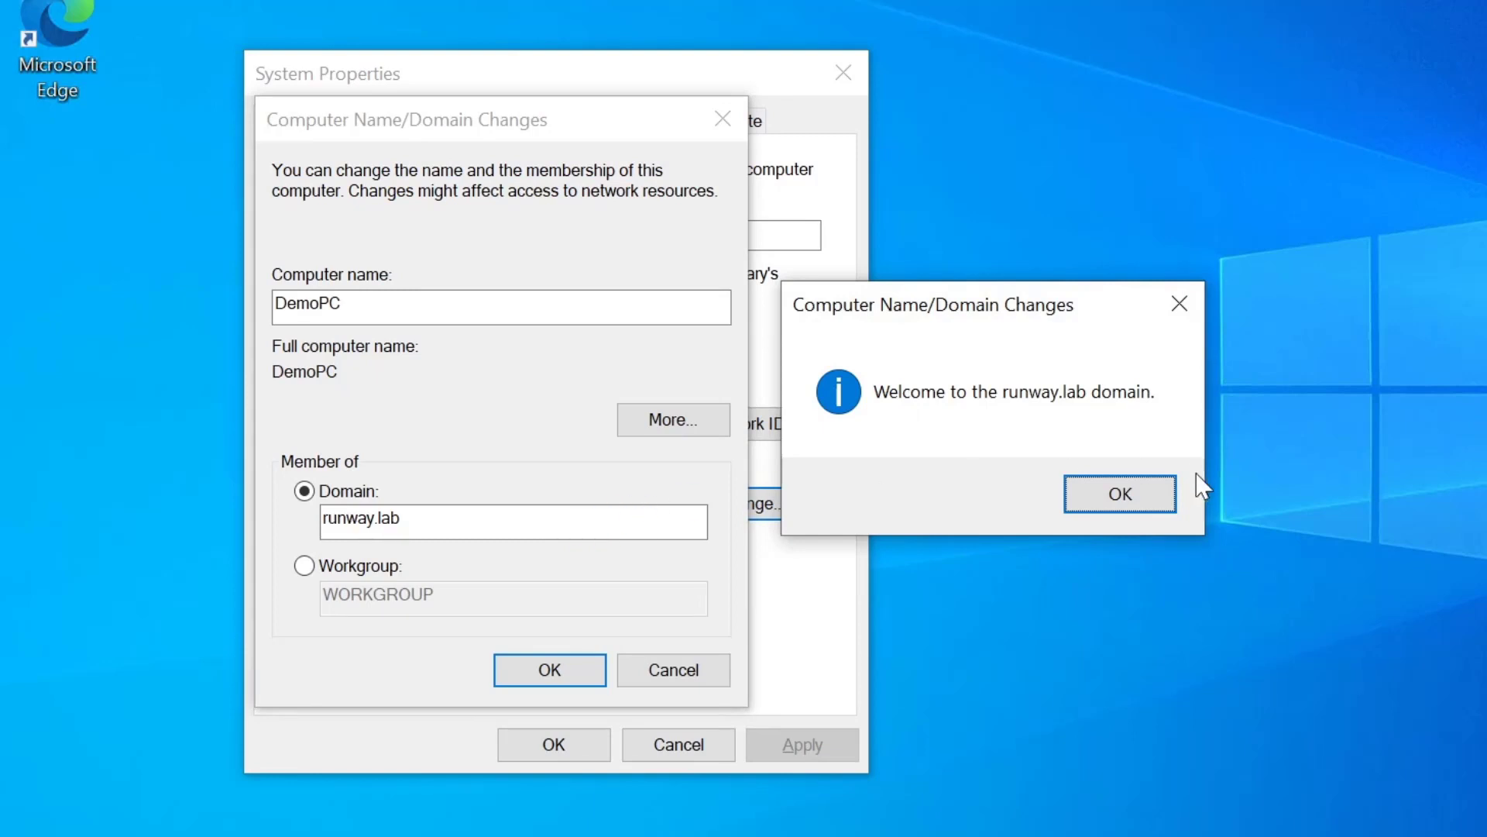
{"action": "left_click", "coordinate": [1120, 494]}
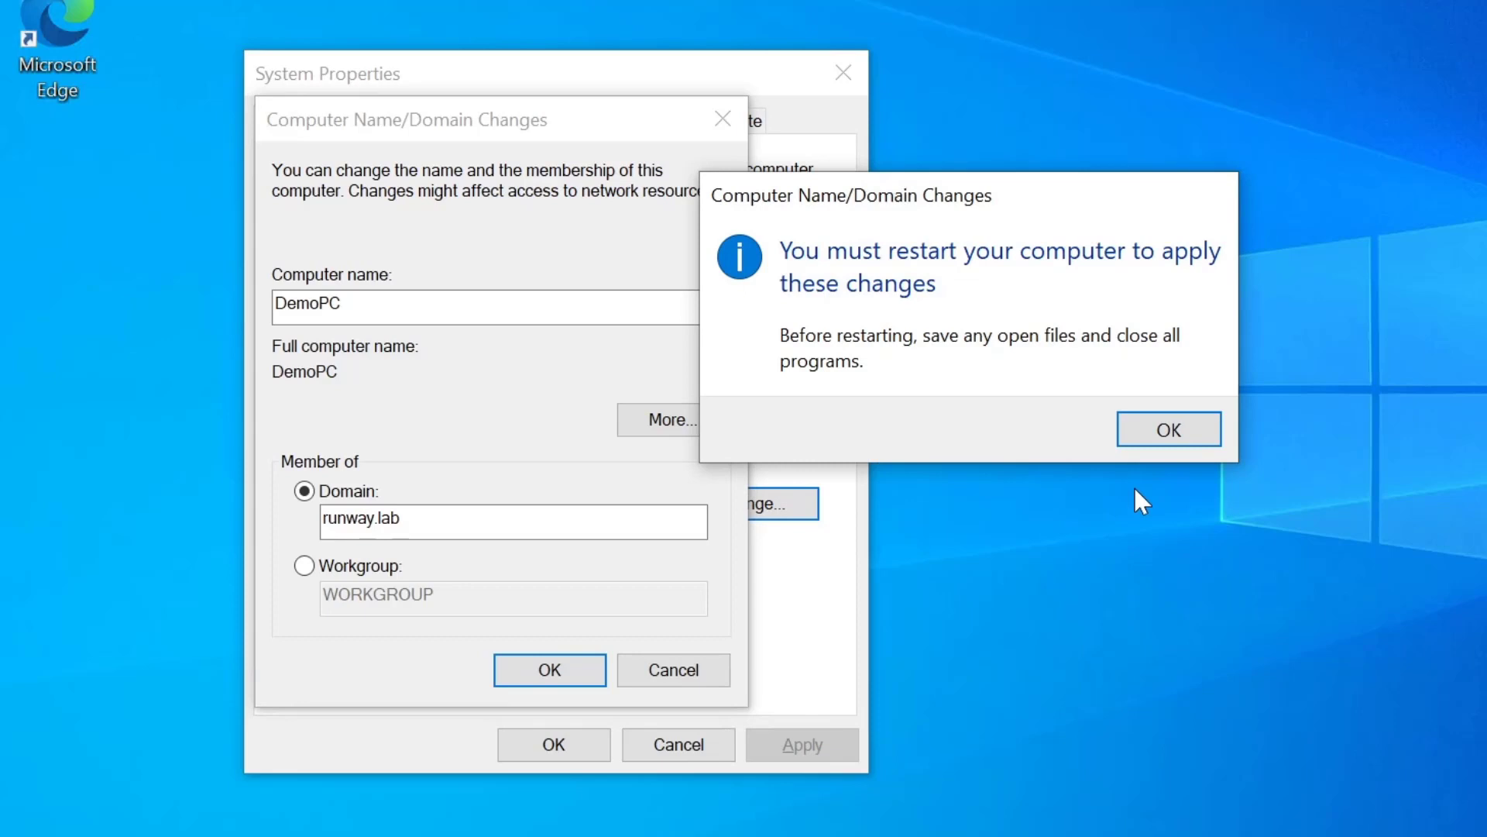
{"action": "left_click", "coordinate": [1168, 430]}
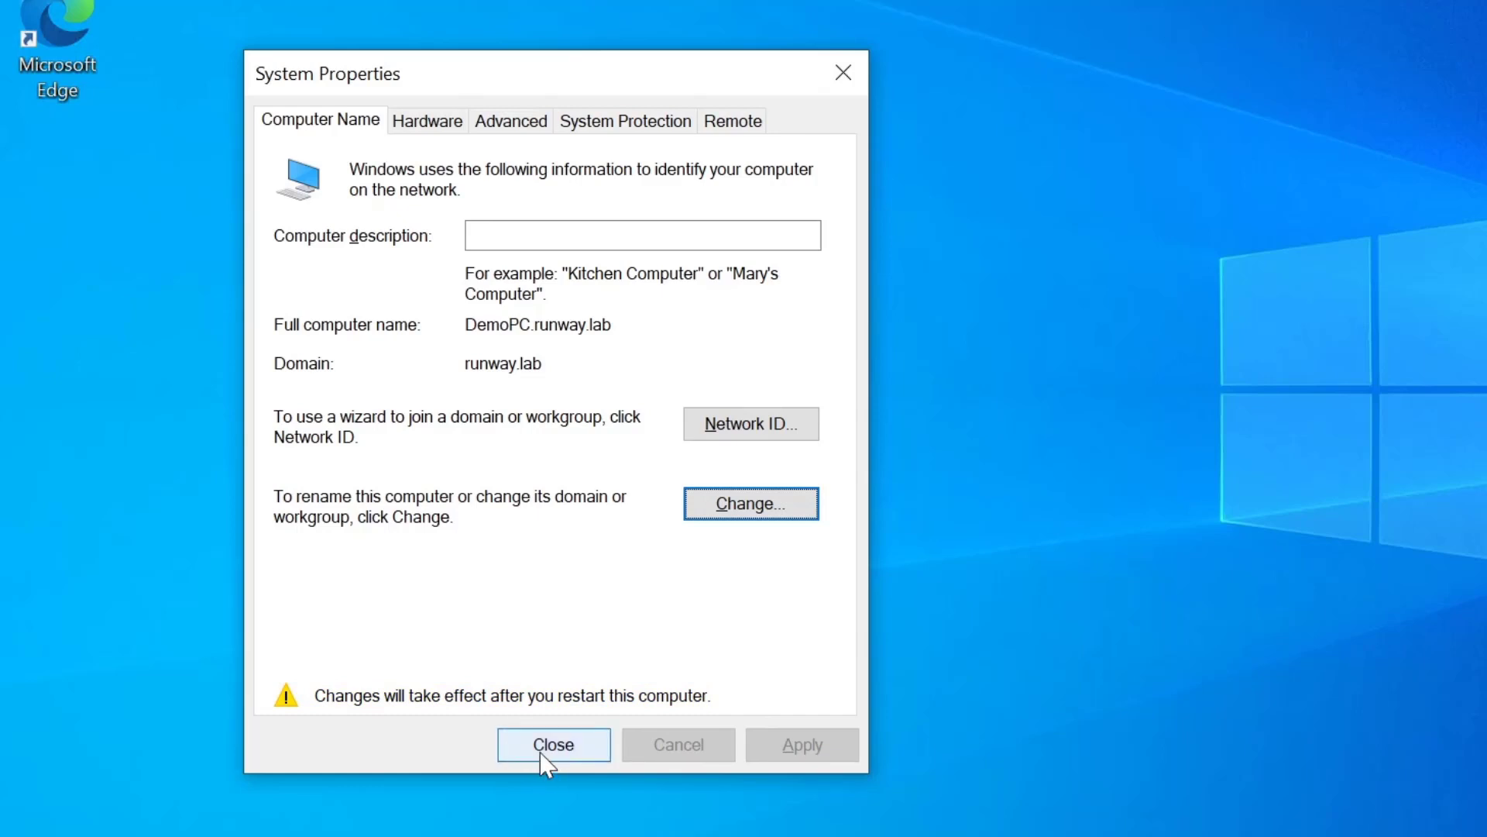
{"action": "left_click", "coordinate": [553, 744]}
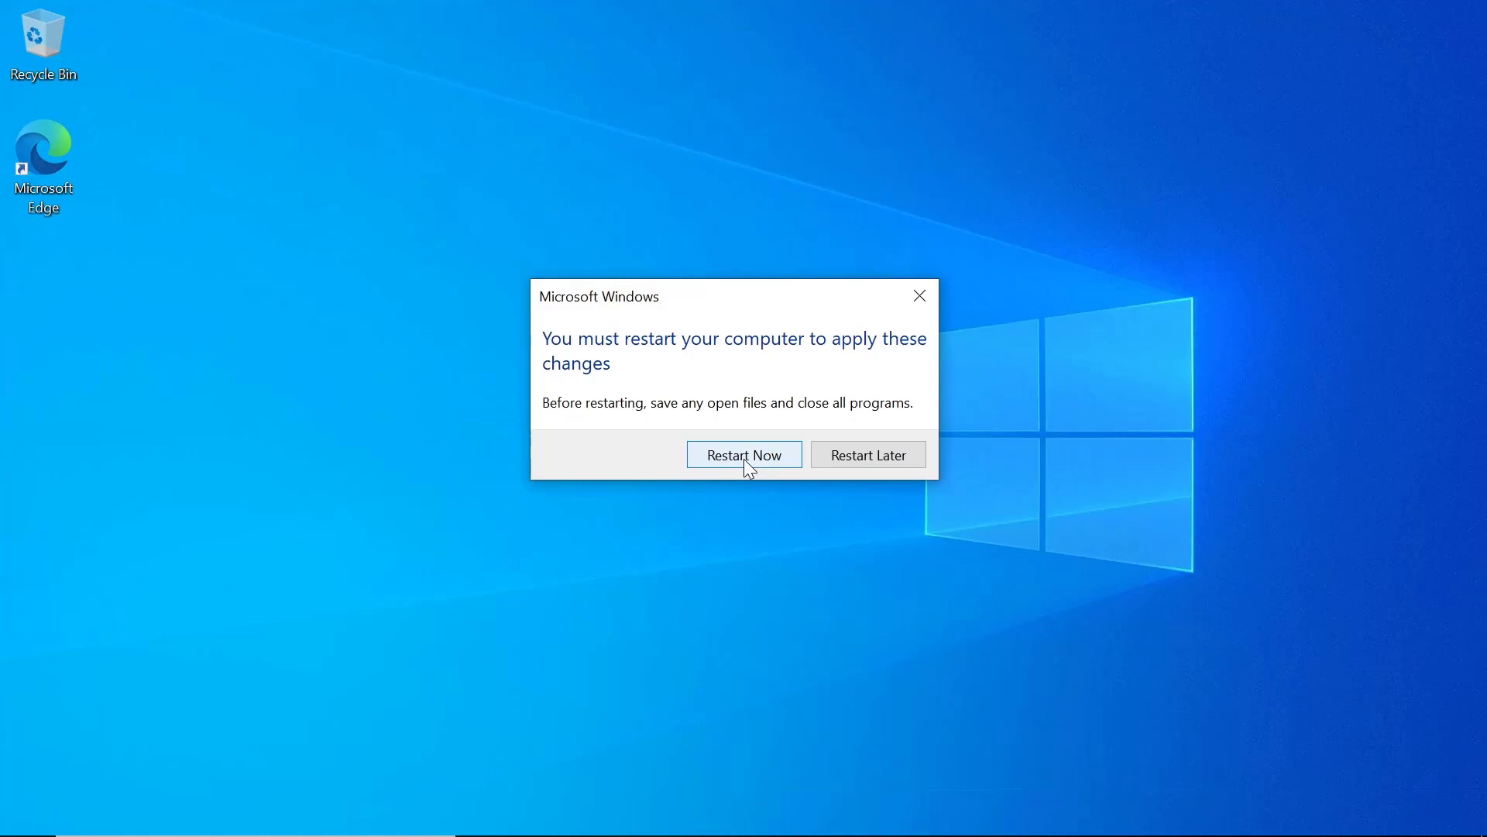
Step: Restart DemoPC, then bring up the Accounts area of Windows 10 Settings
{"action": "left_click", "coordinate": [744, 453]}
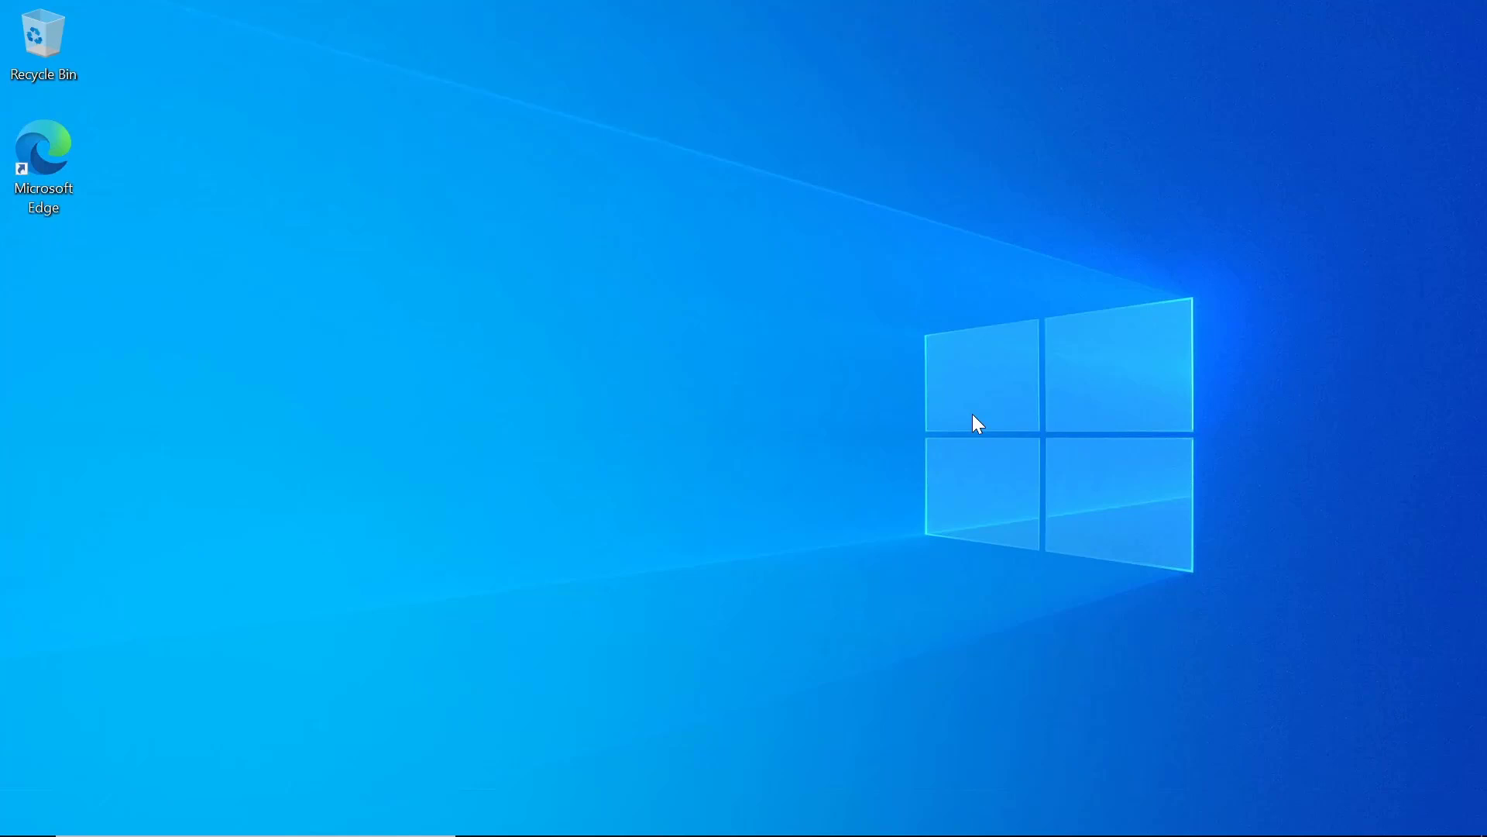
{"action": "mouse_move", "coordinate": [1125, 452]}
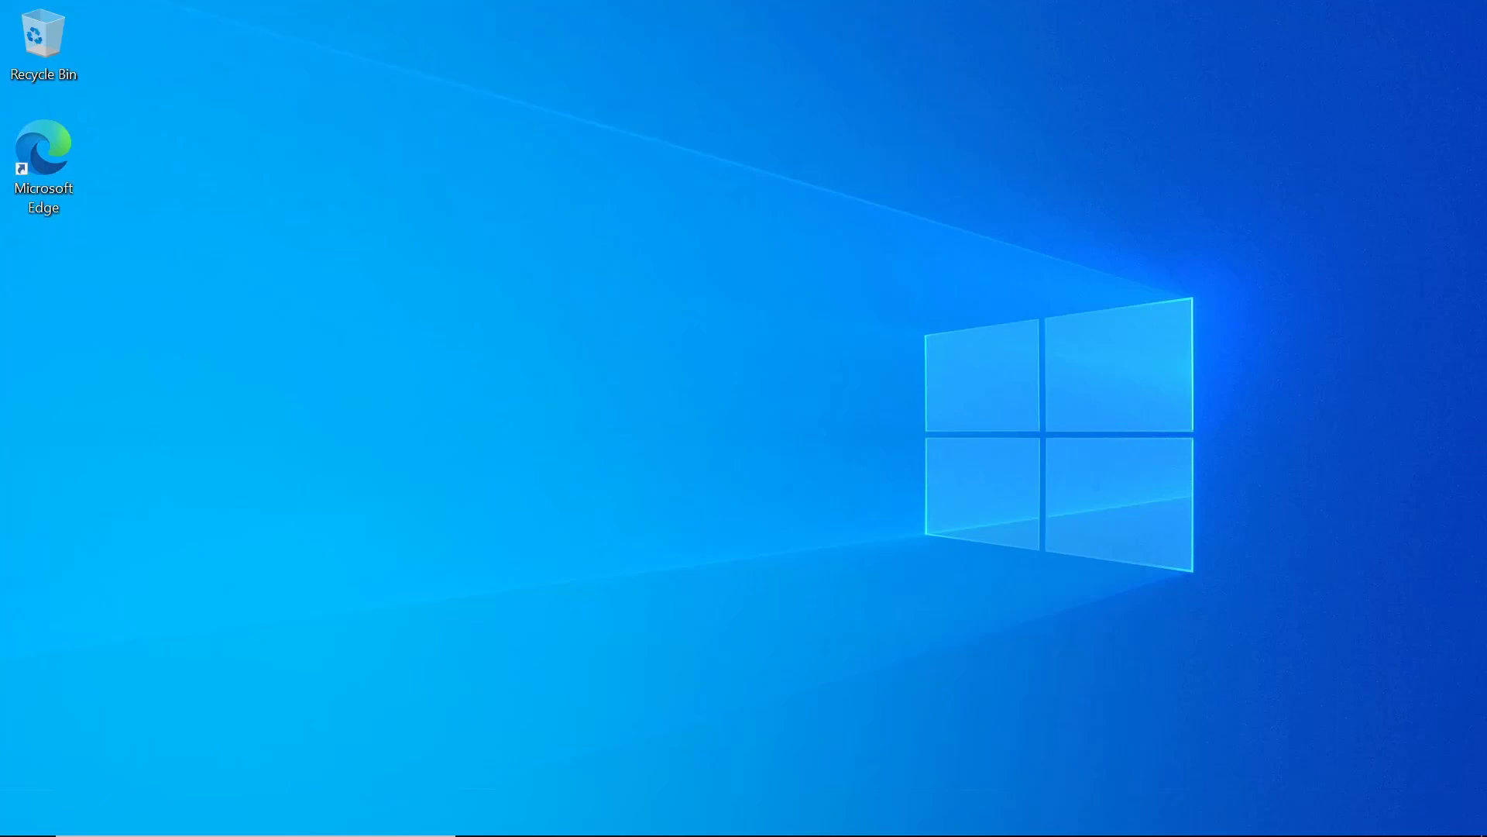
{"action": "mouse_move", "coordinate": [920, 421]}
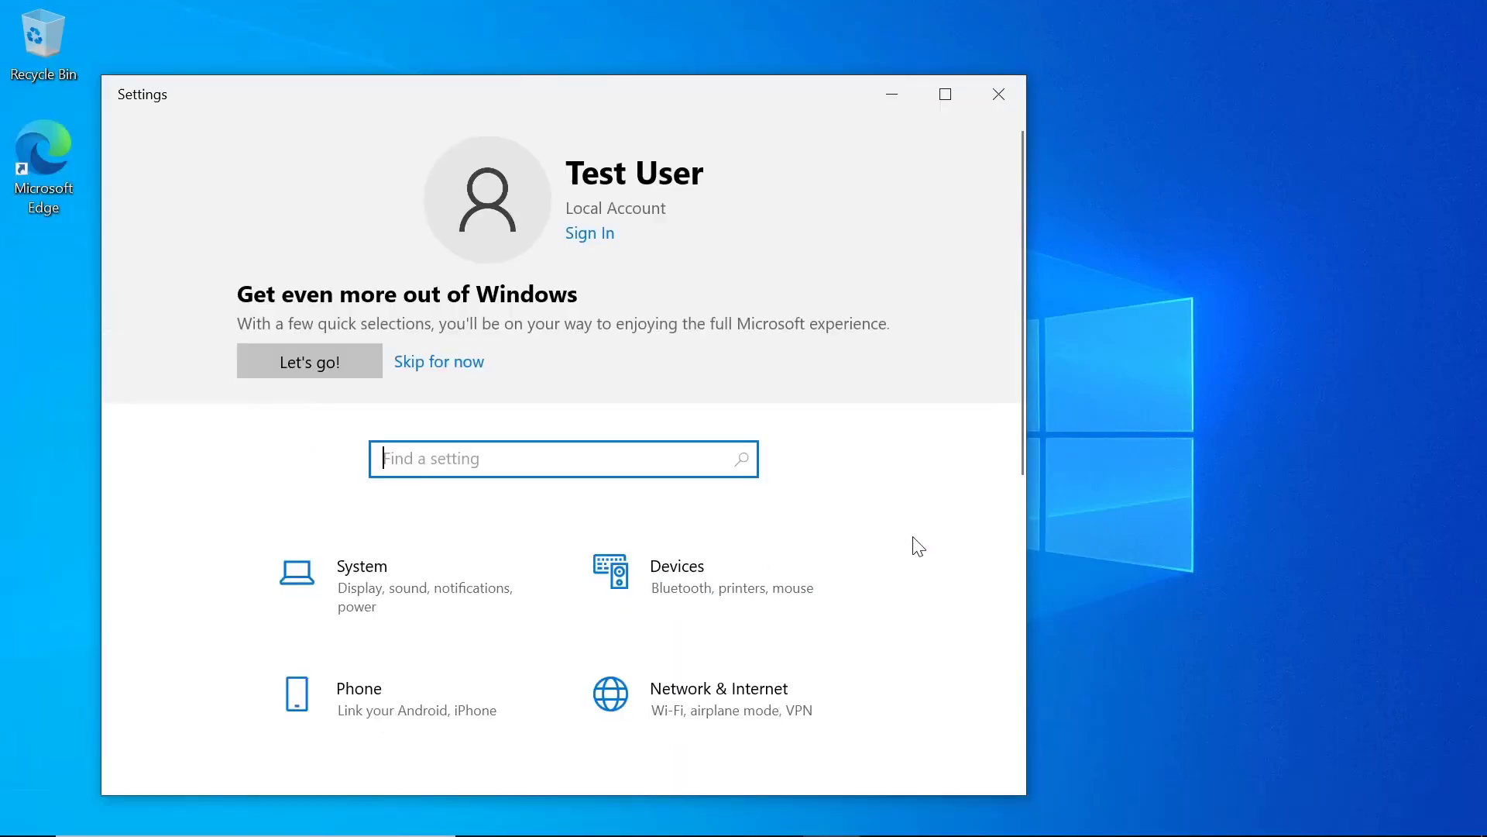
{"action": "scroll", "scroll_direction": "down", "scroll_amount": 3}
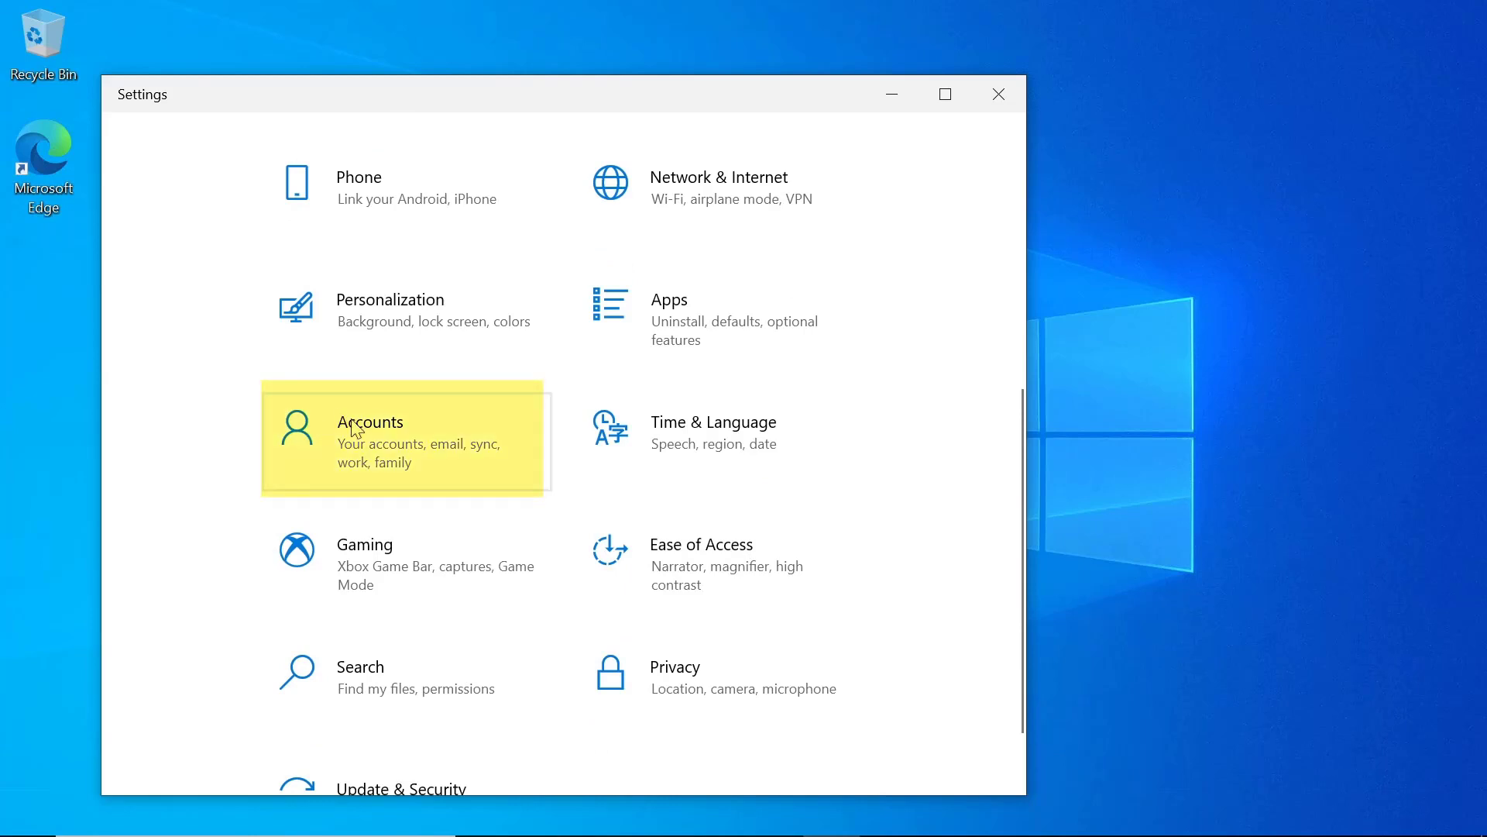
{"action": "left_click", "coordinate": [369, 423]}
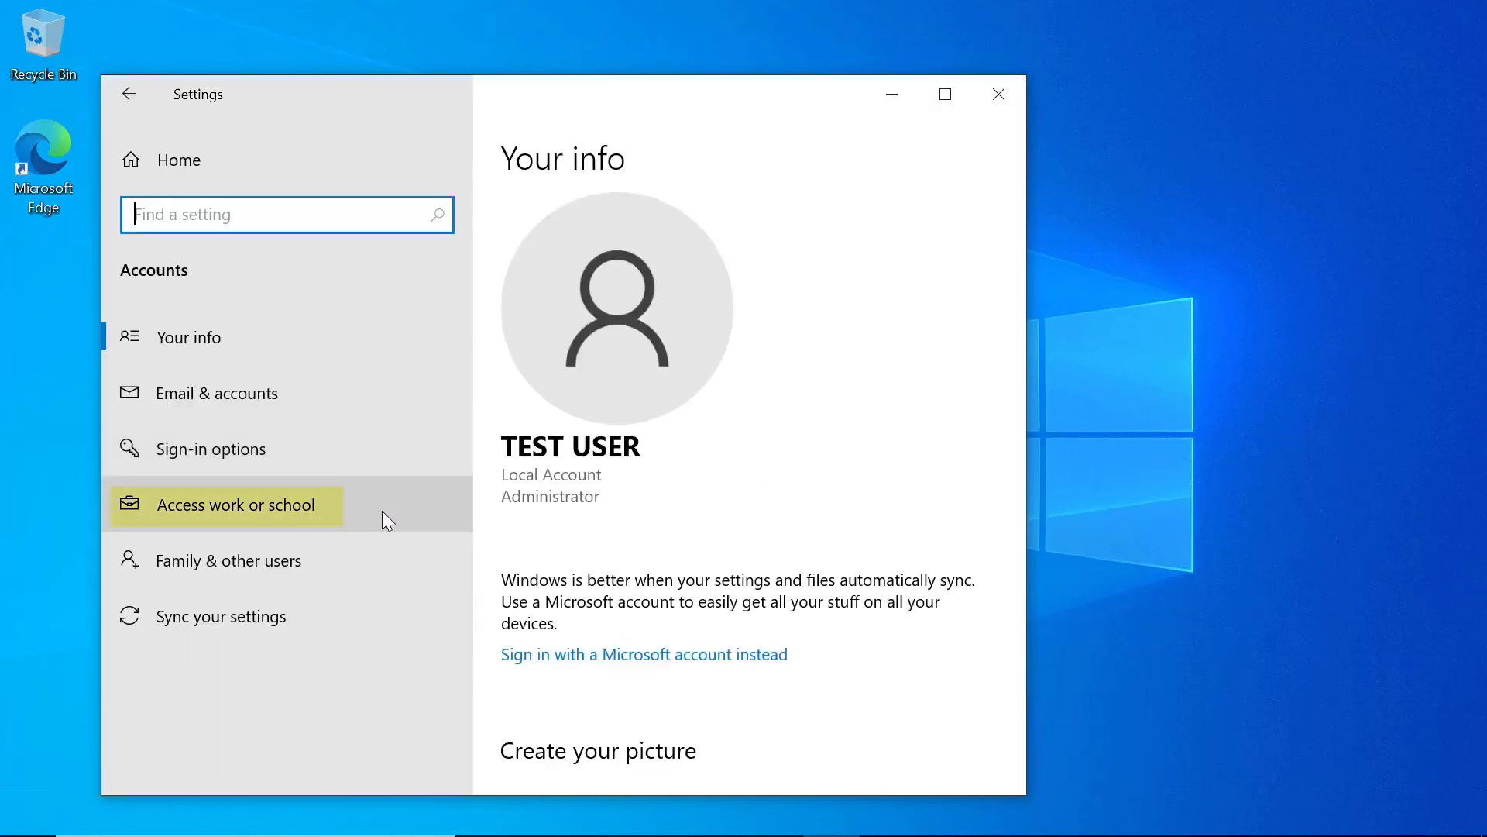
Step: Via Access work or school, join the device to local Active Directory domain runway.lab, skipping the domain user account
{"action": "left_click", "coordinate": [236, 505]}
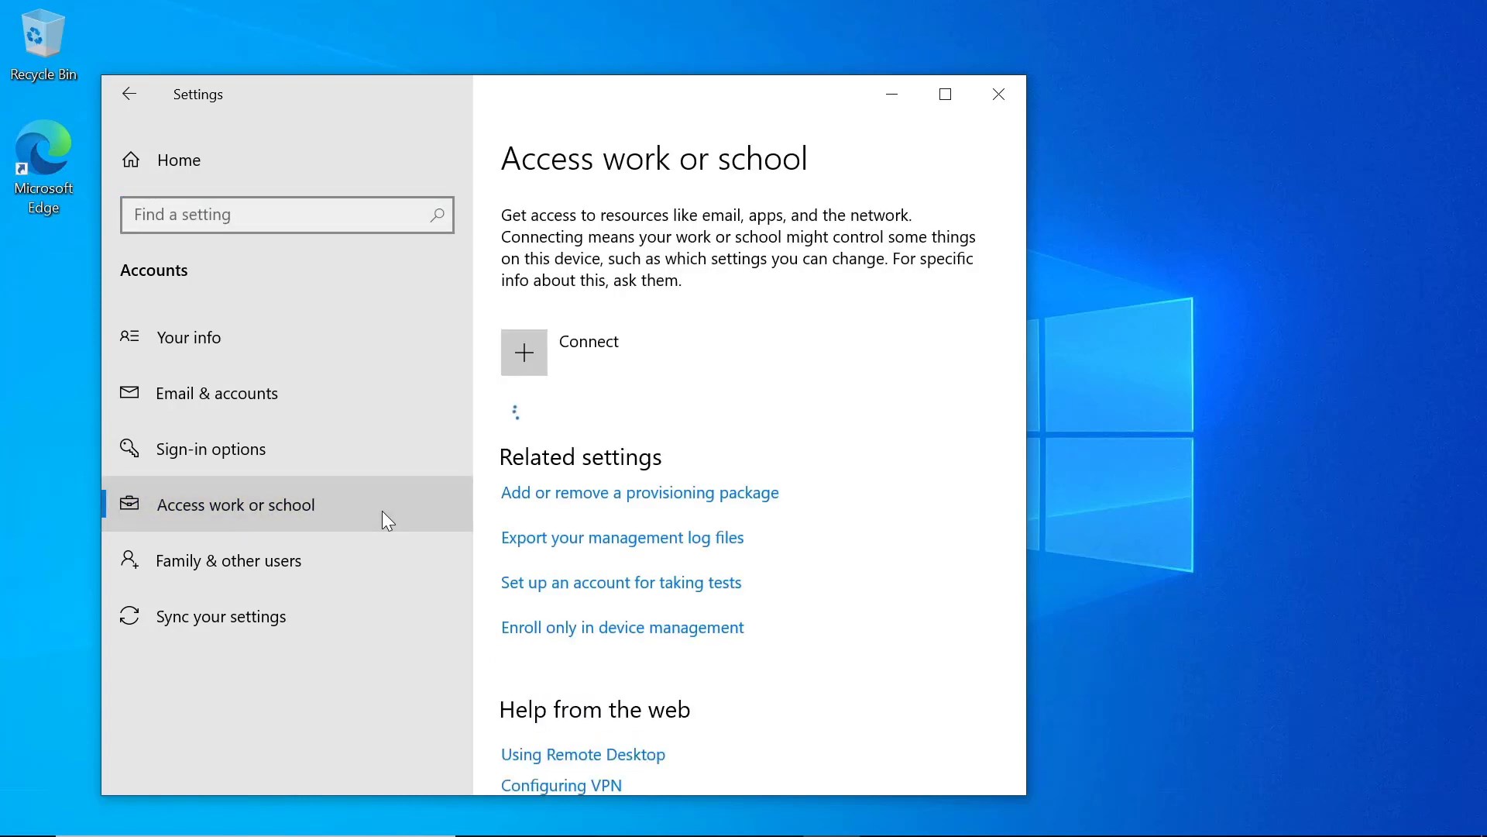
{"action": "mouse_move", "coordinate": [719, 349]}
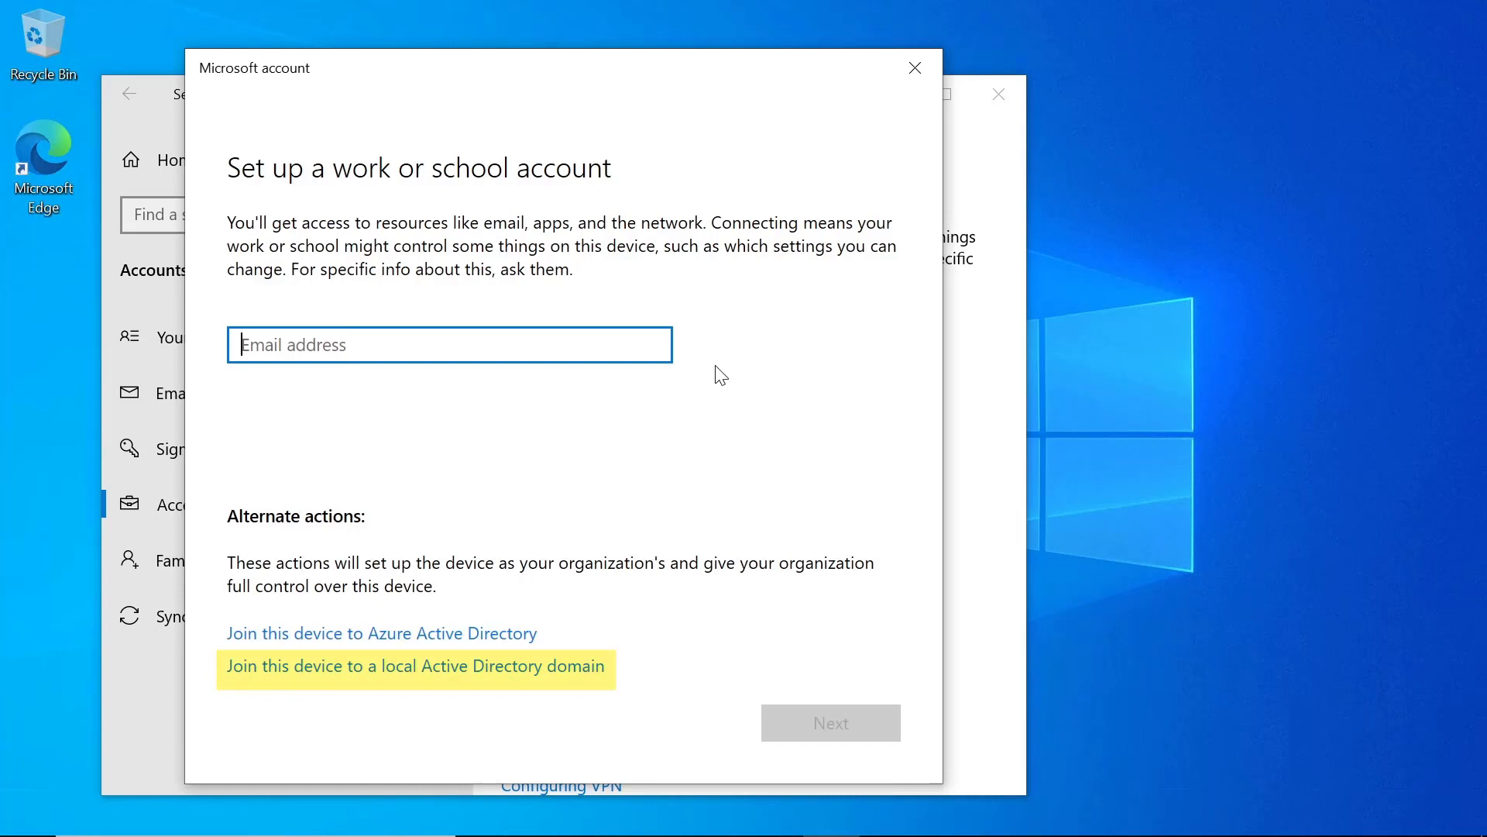
{"action": "mouse_move", "coordinate": [558, 699]}
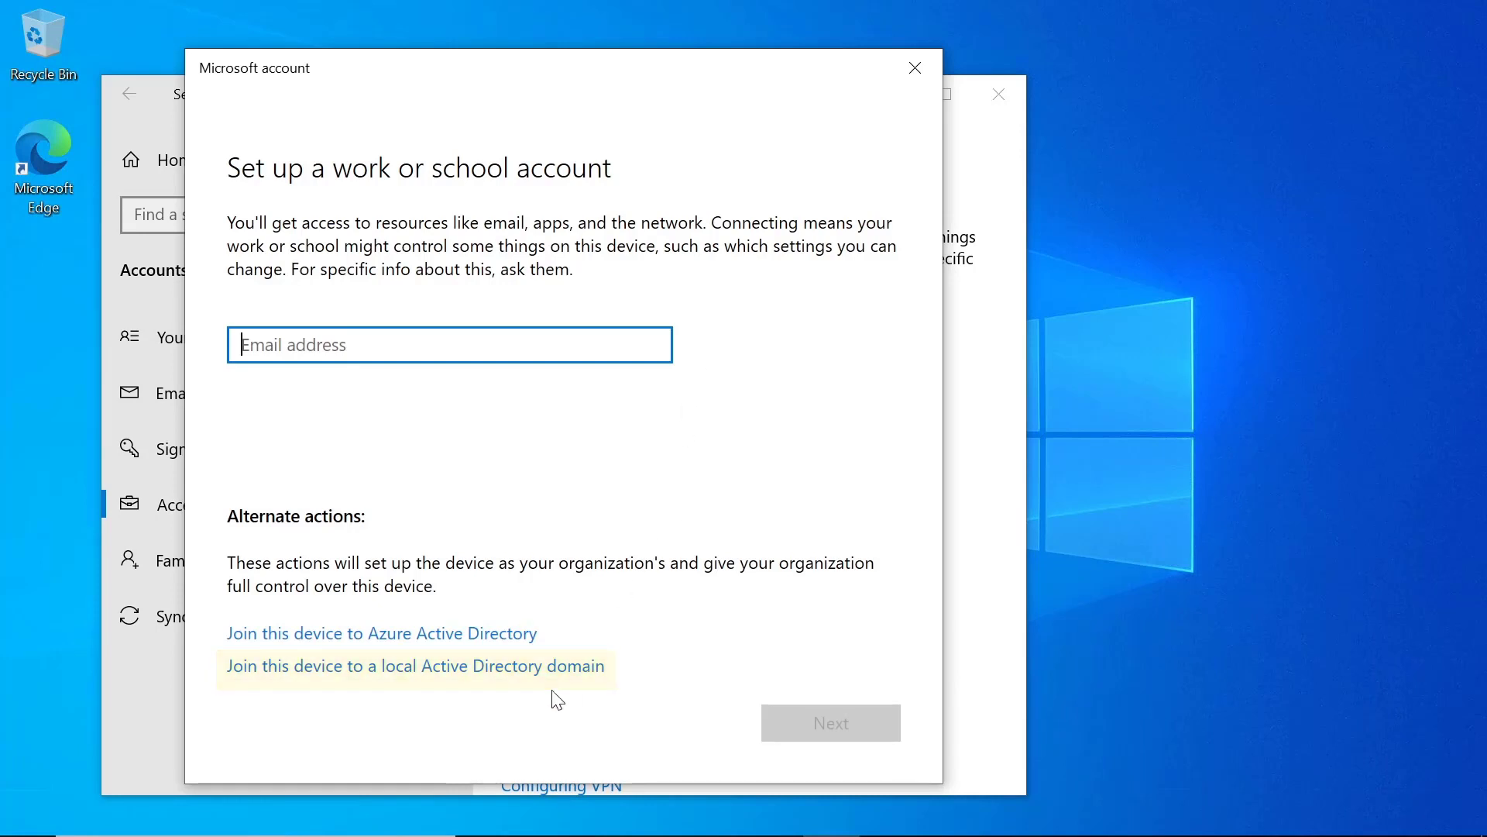
{"action": "left_click", "coordinate": [415, 666]}
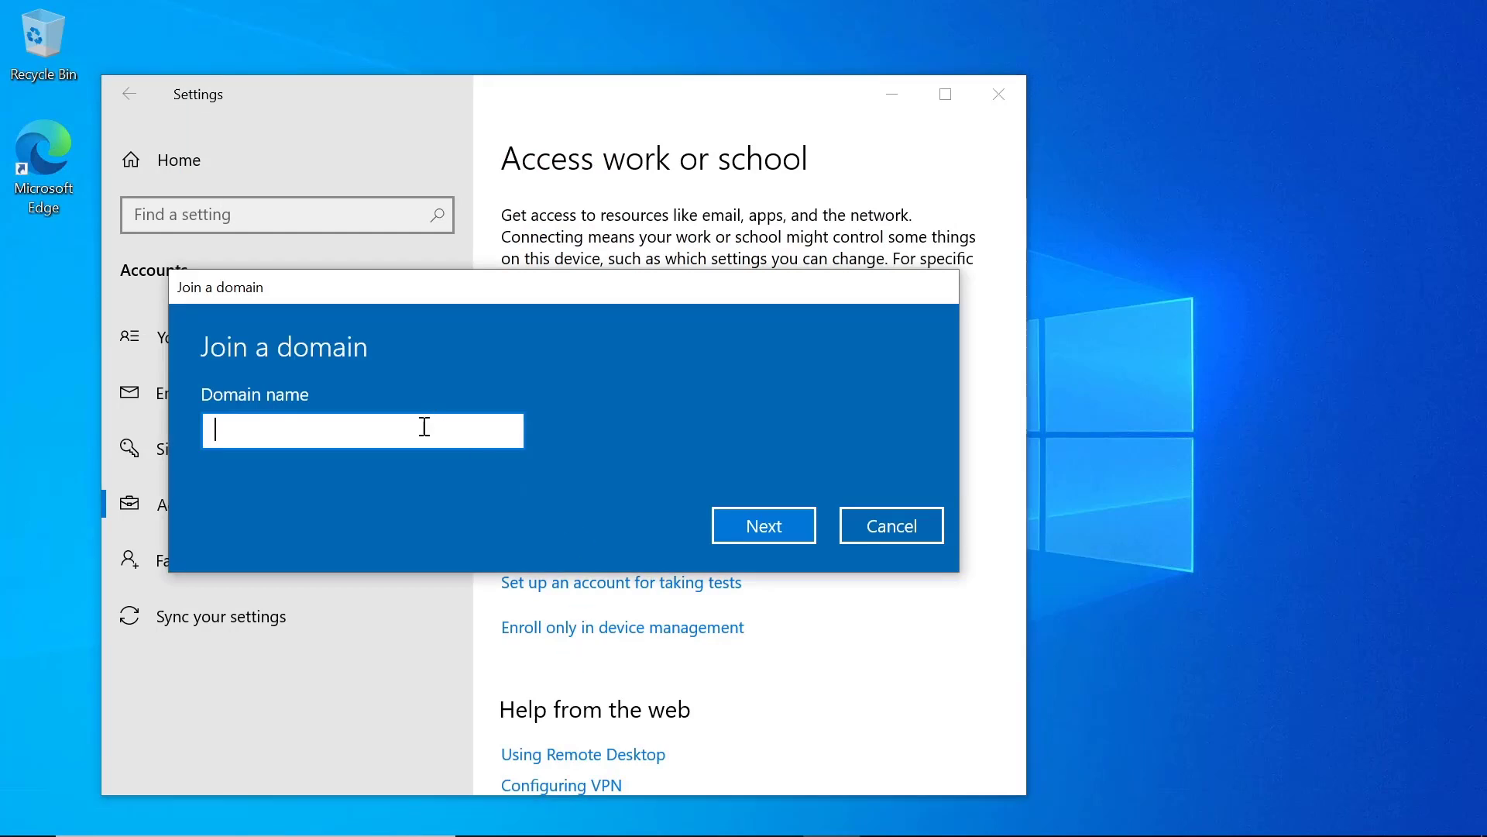
{"action": "left_click", "coordinate": [762, 526]}
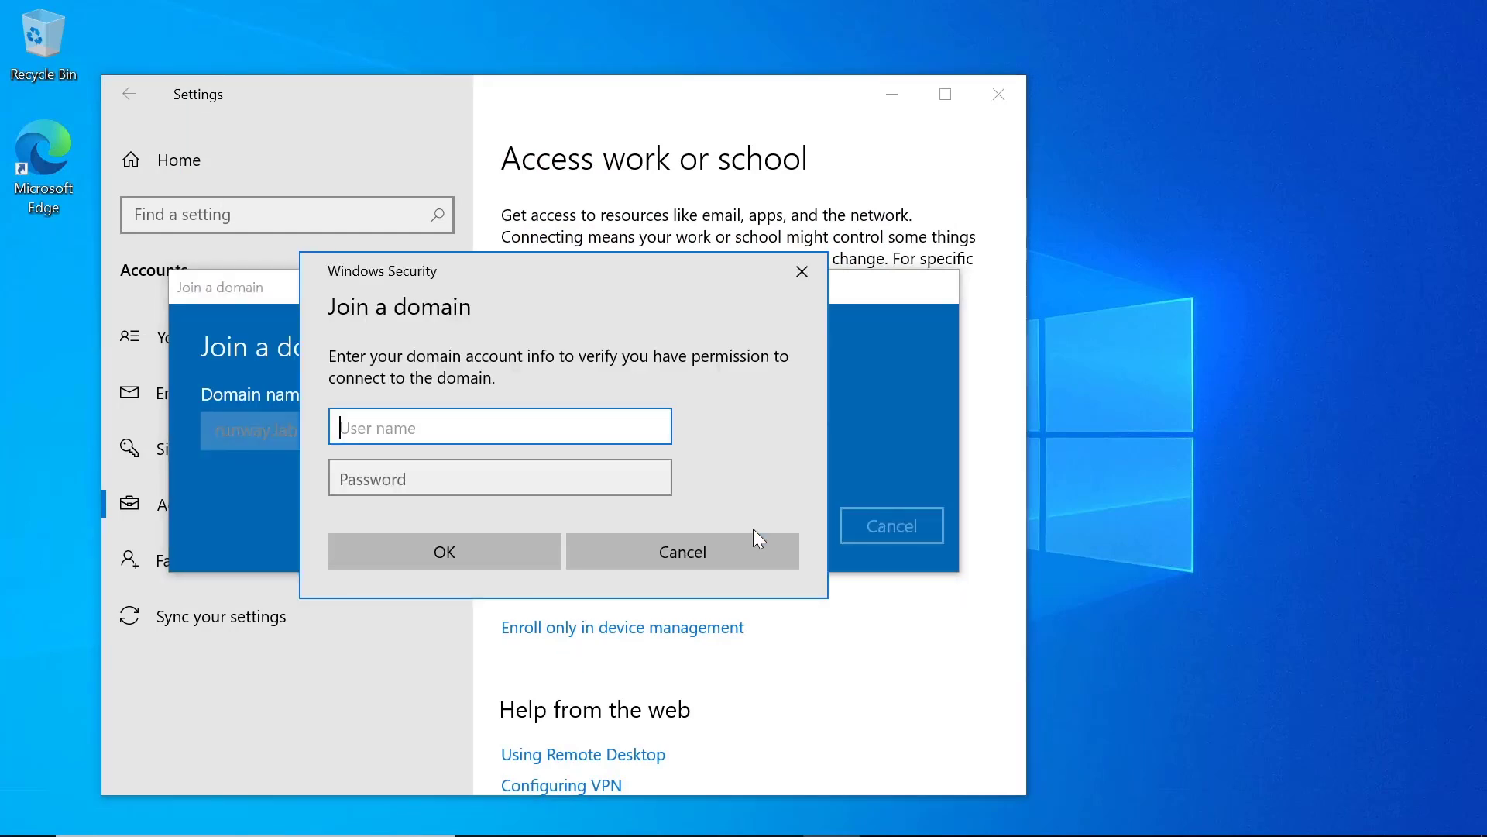
{"action": "mouse_move", "coordinate": [750, 527]}
{"action": "type", "text": "runway\\runwayadmin"}
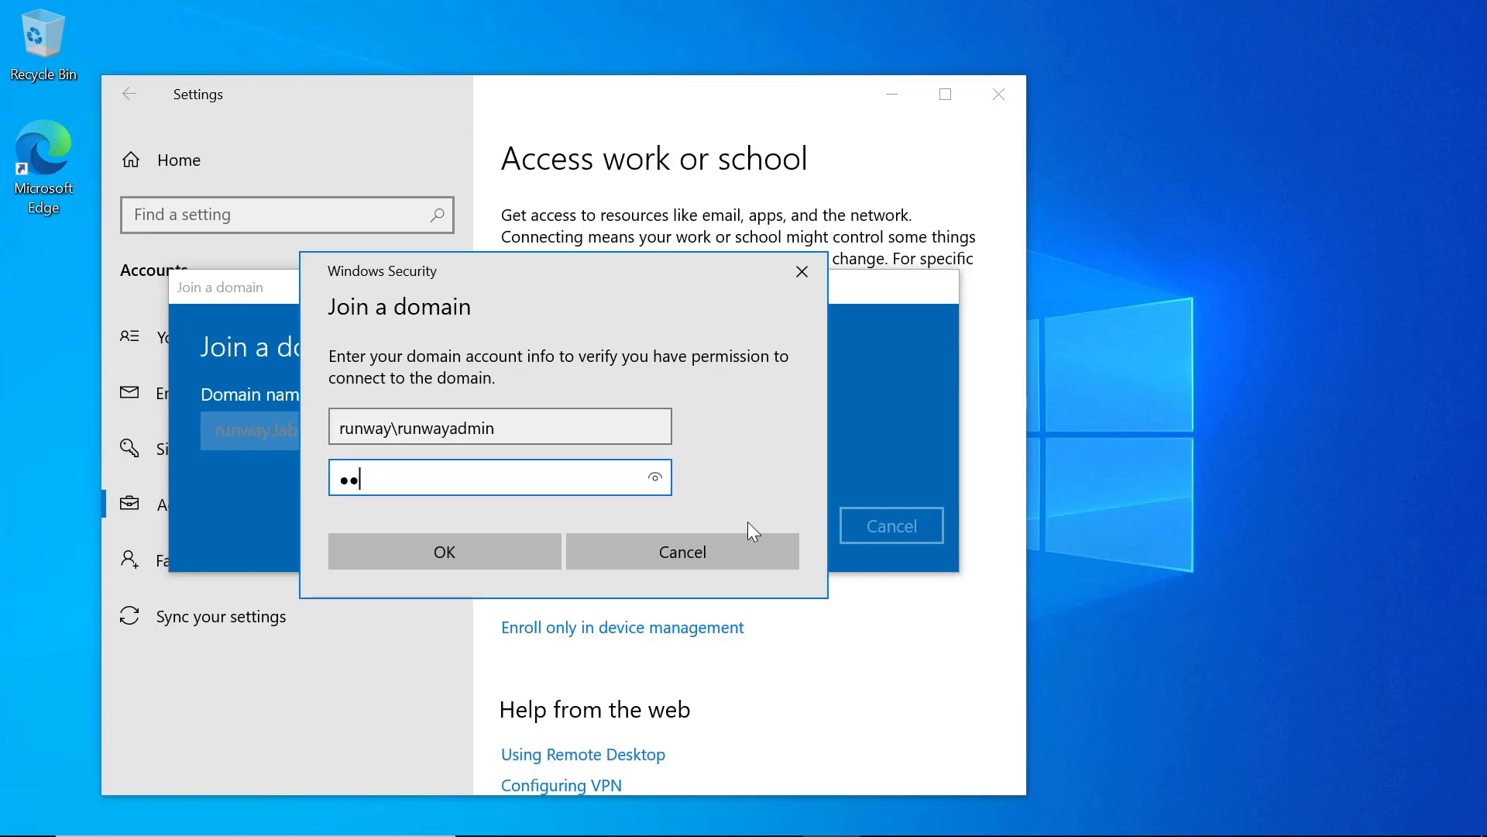
{"action": "left_click", "coordinate": [445, 551]}
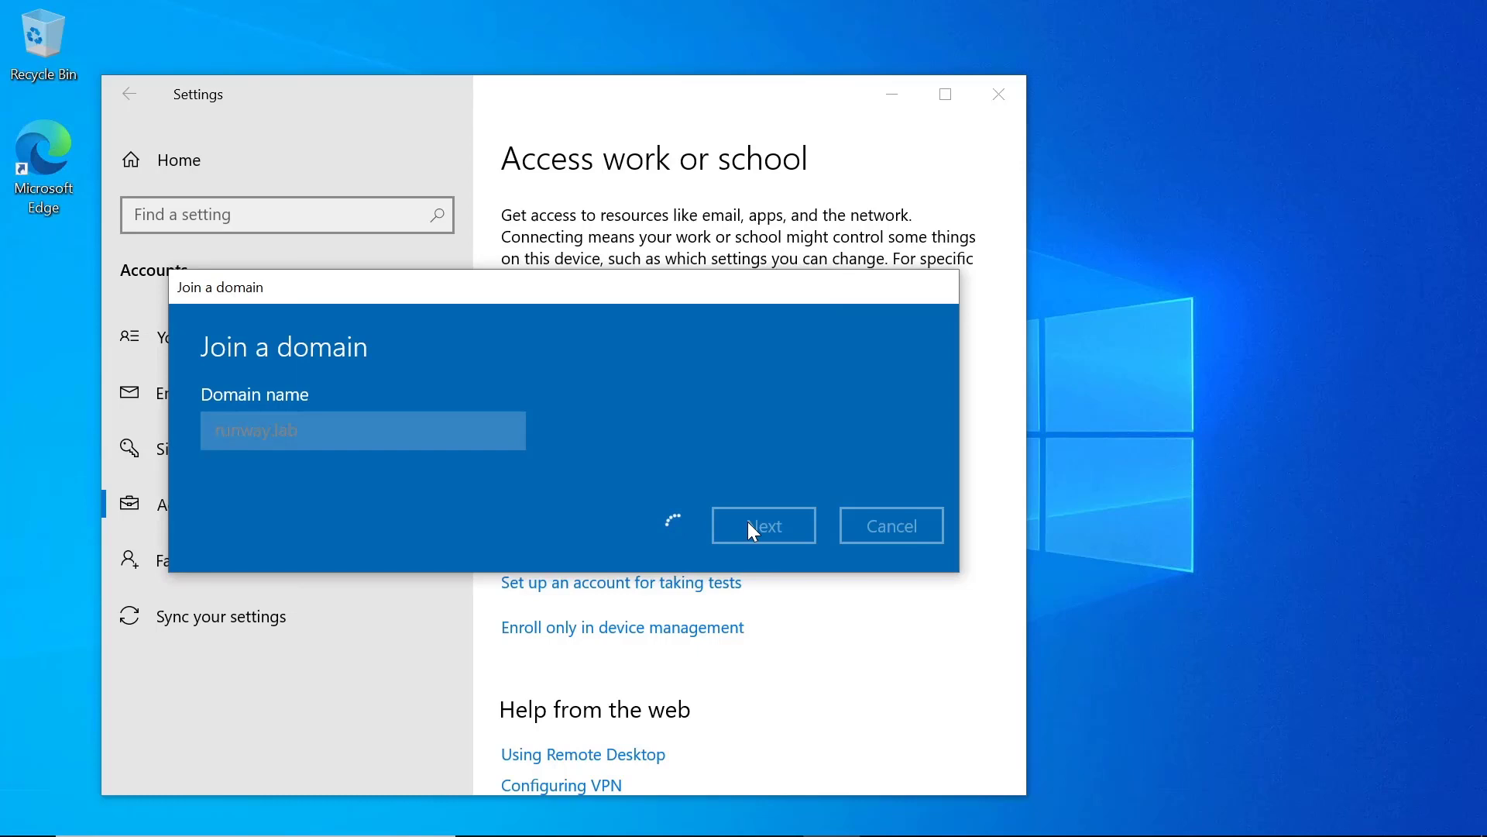
{"action": "left_click", "coordinate": [764, 526]}
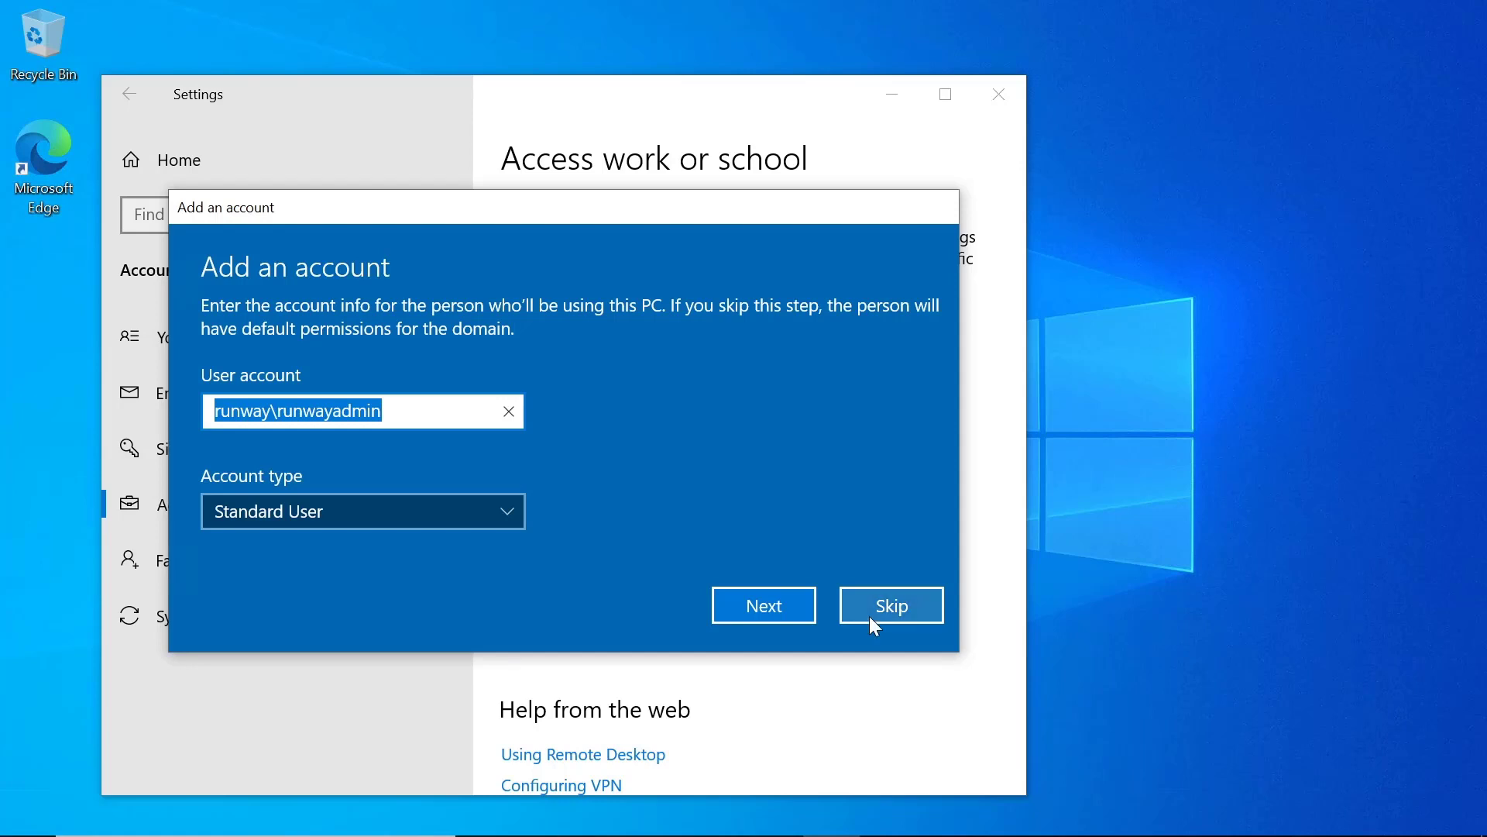
{"action": "left_click", "coordinate": [892, 604]}
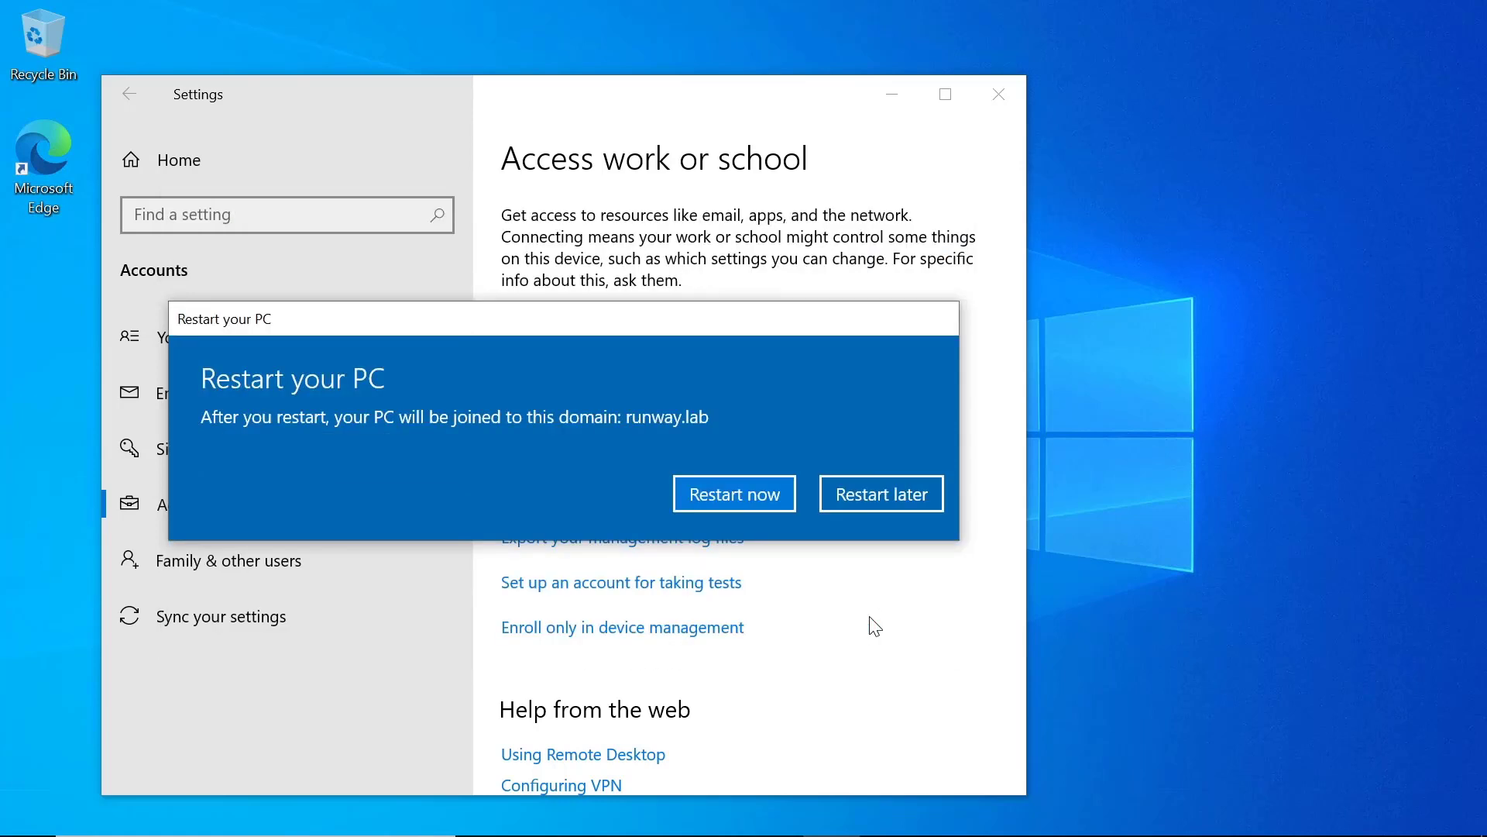
{"action": "mouse_move", "coordinate": [592, 500]}
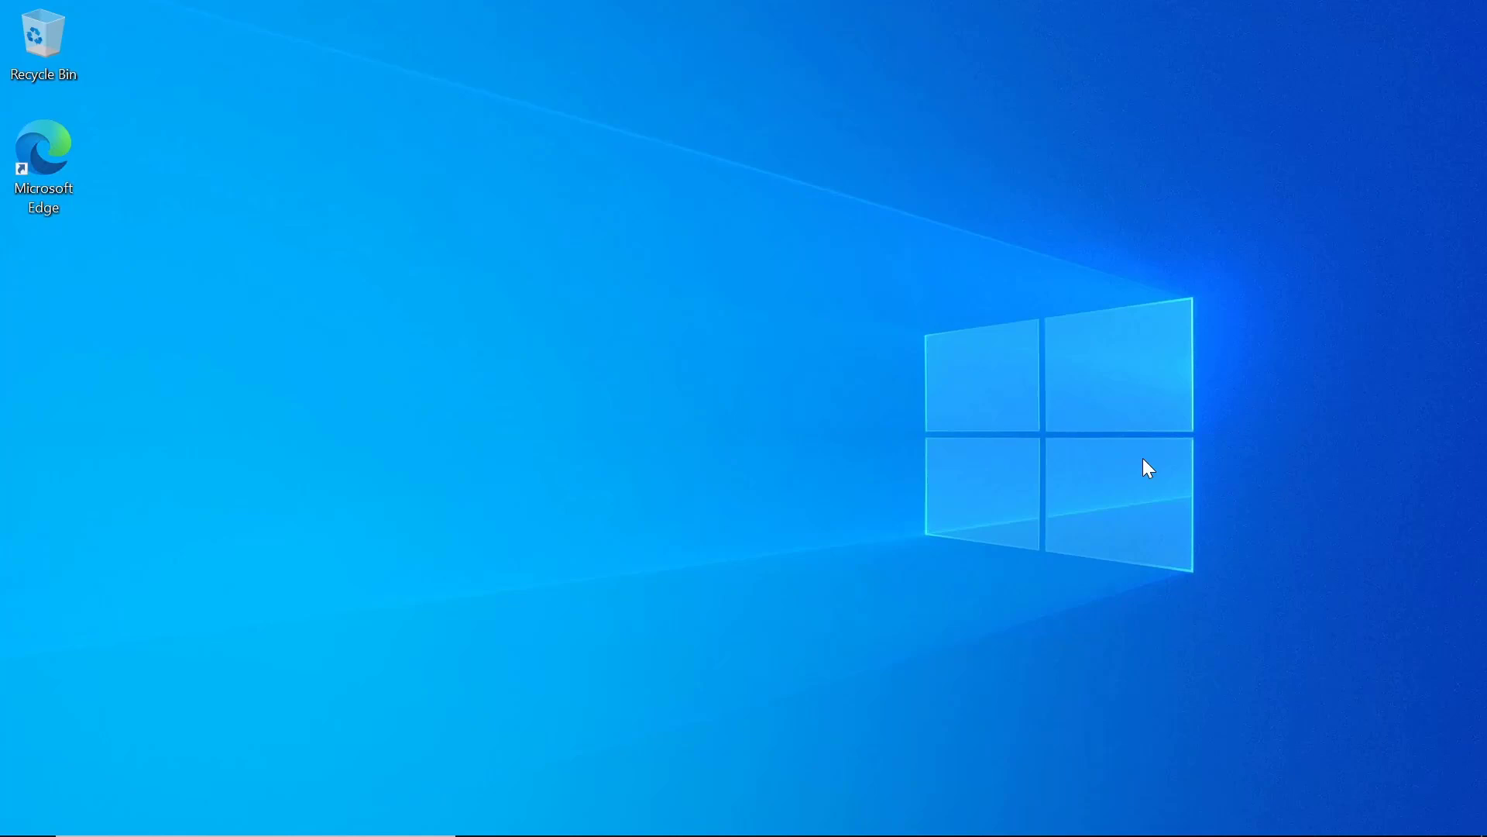
Step: Start an elevated Windows PowerShell session
{"action": "type", "text": "p"}
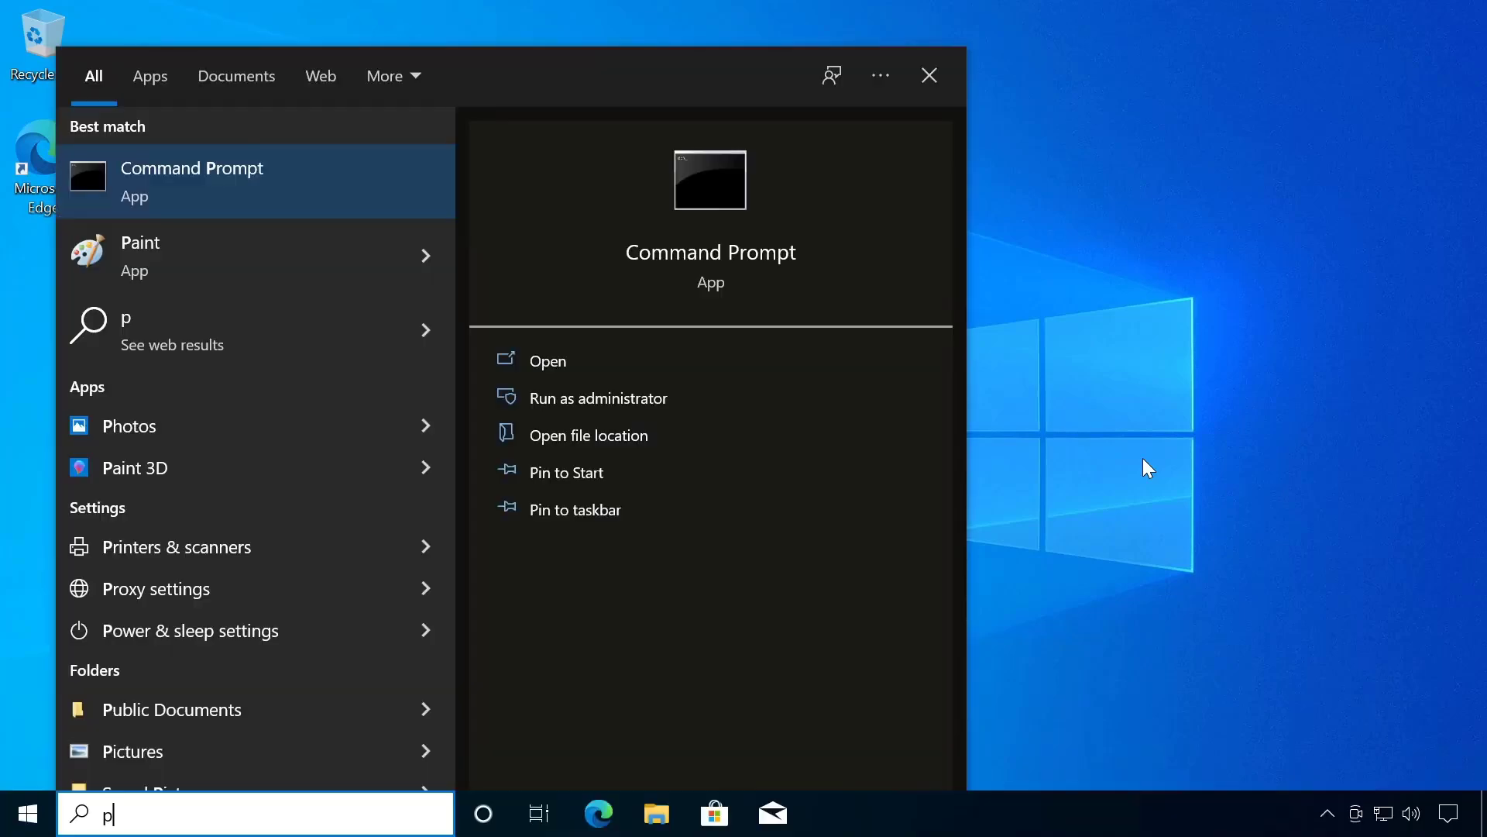
{"action": "type", "text": "owershell"}
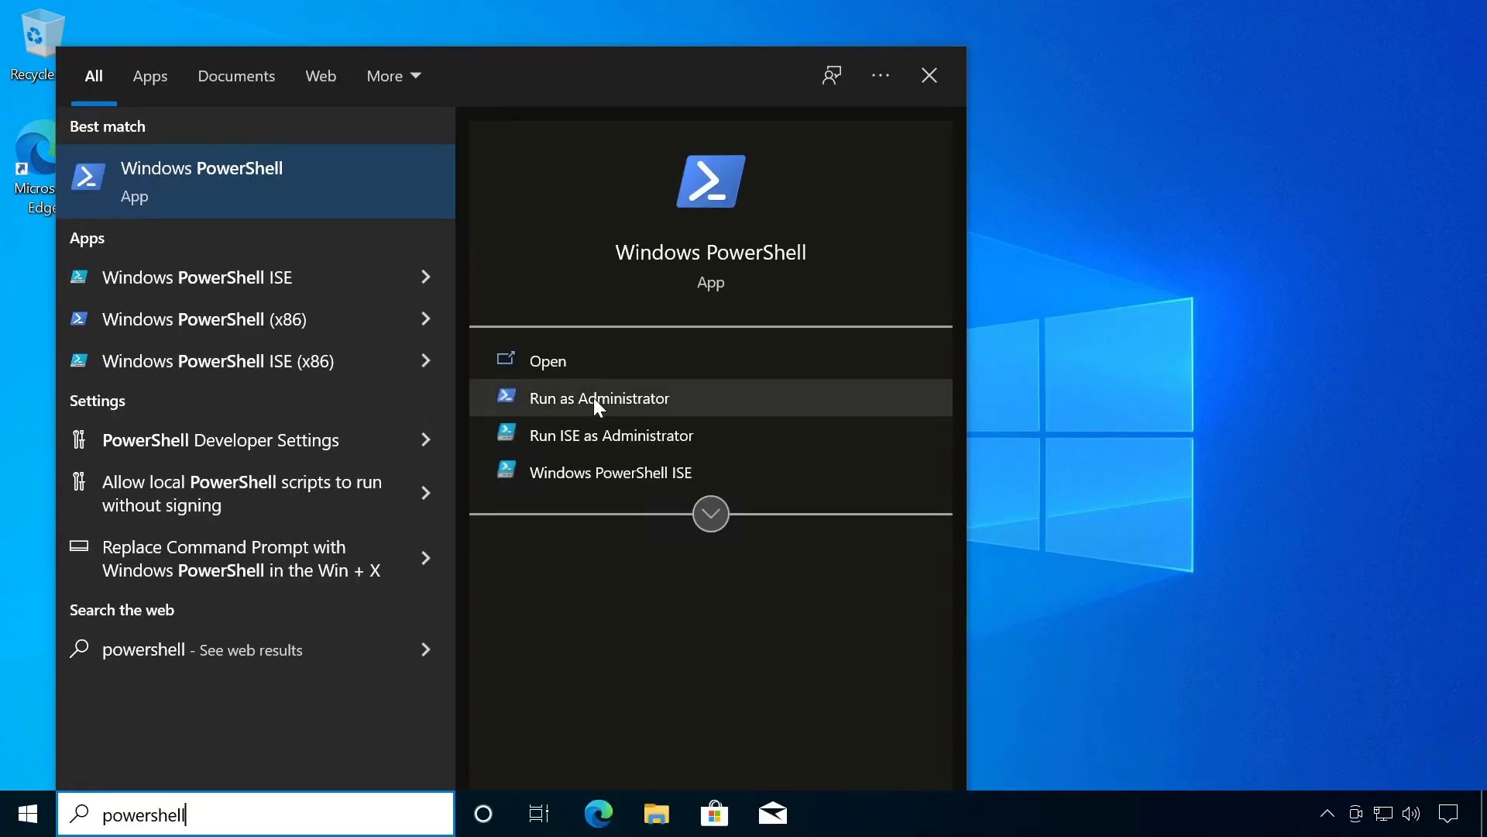
{"action": "left_click", "coordinate": [598, 398]}
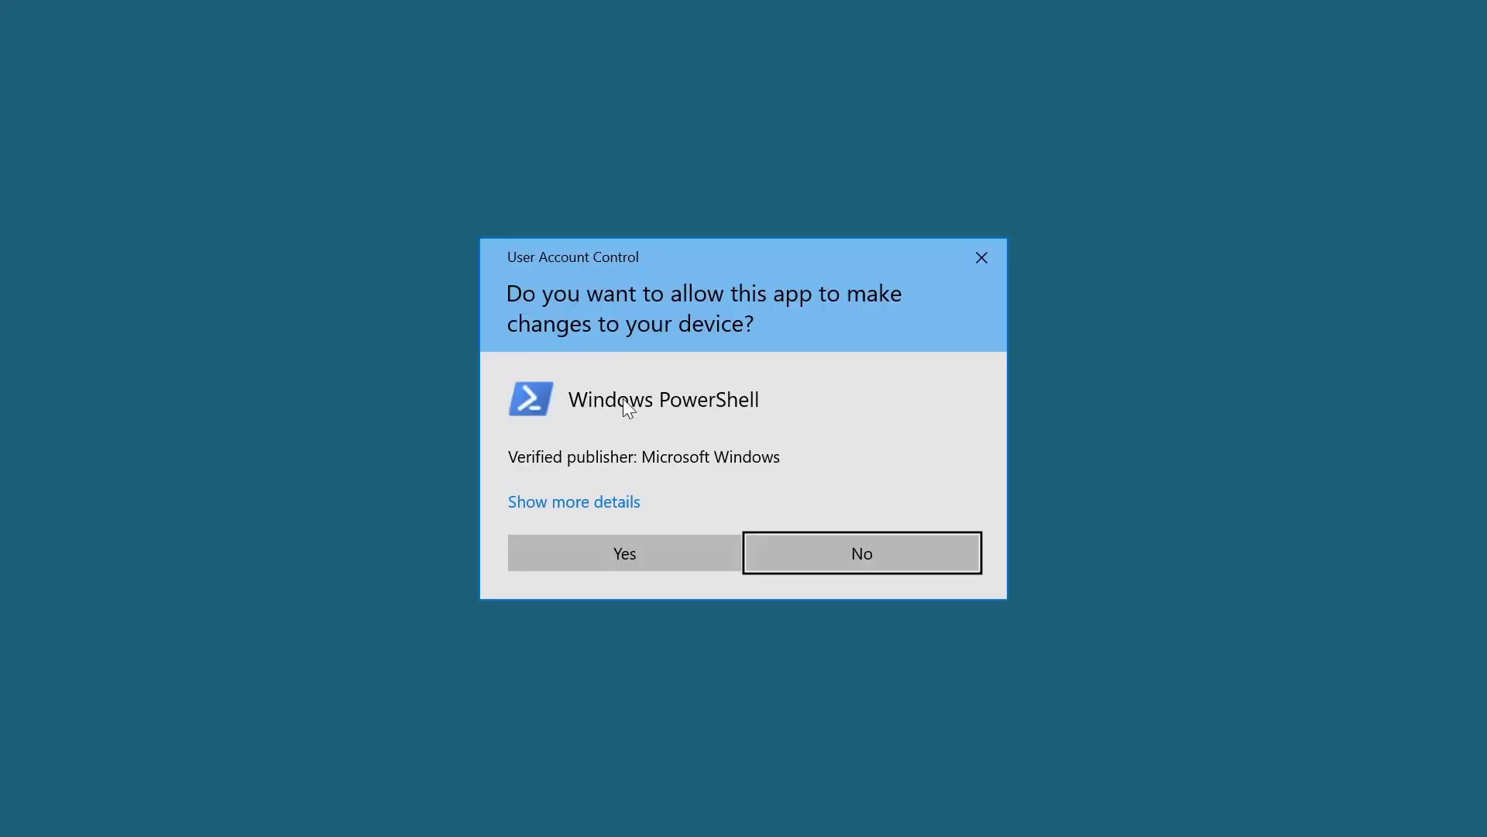
{"action": "left_click", "coordinate": [624, 553]}
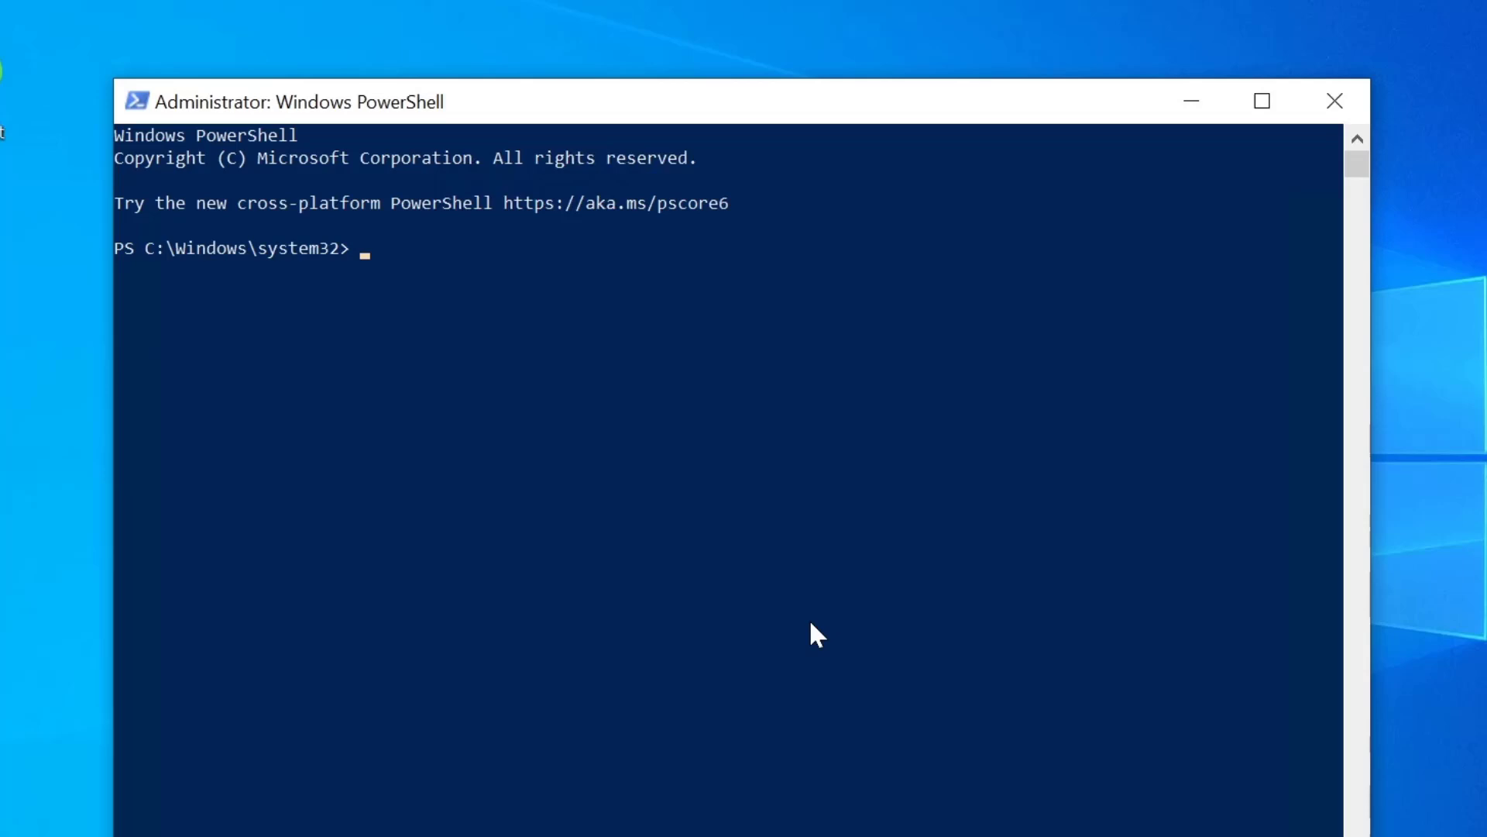
Step: Run Add-Computer -DomainName runway.lab -Restart with runway\runwayadmin credentials
{"action": "type", "text": "add-"}
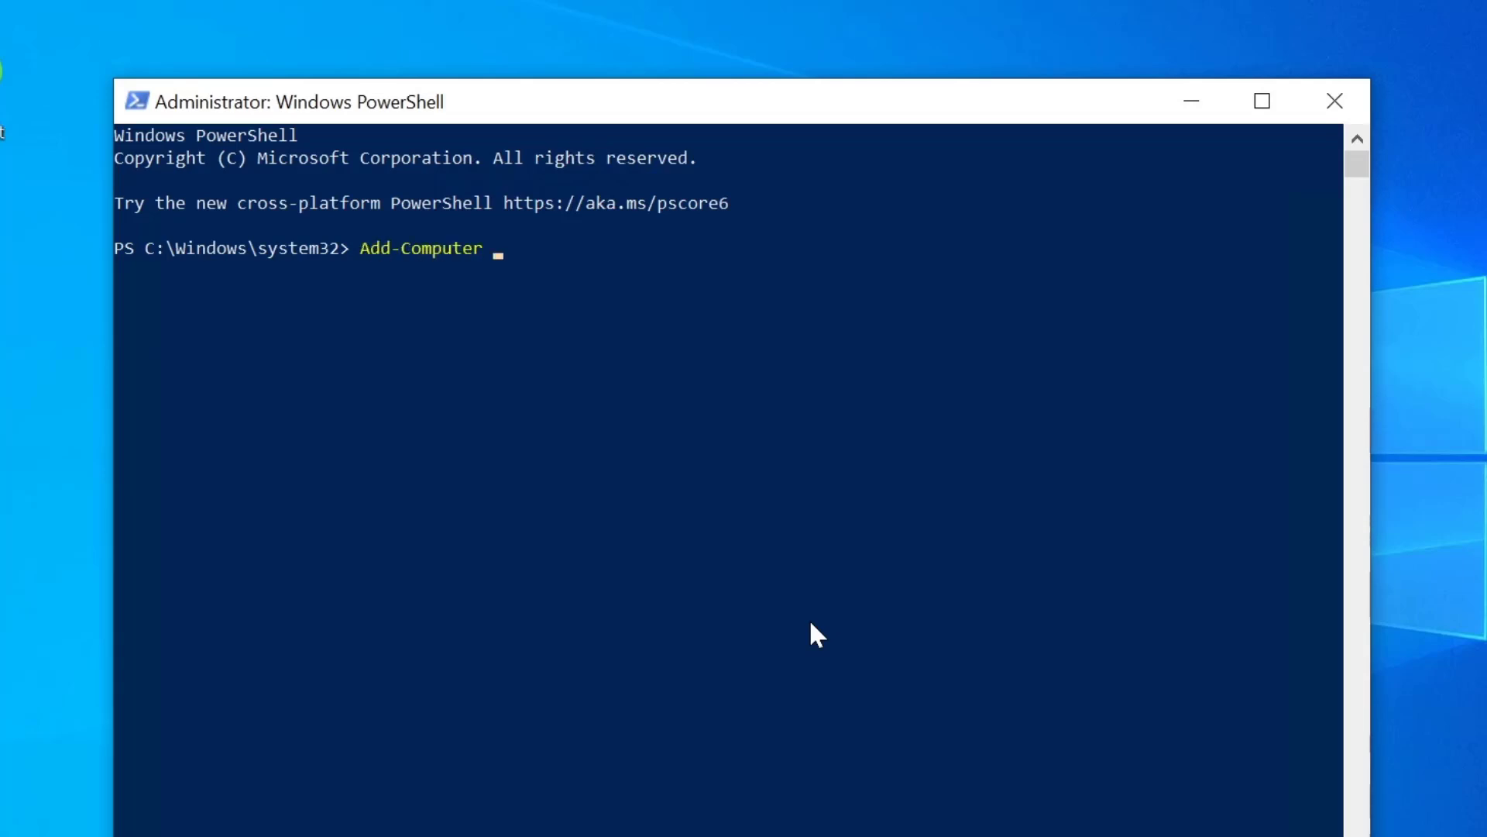
{"action": "type", "text": "-DomainName"}
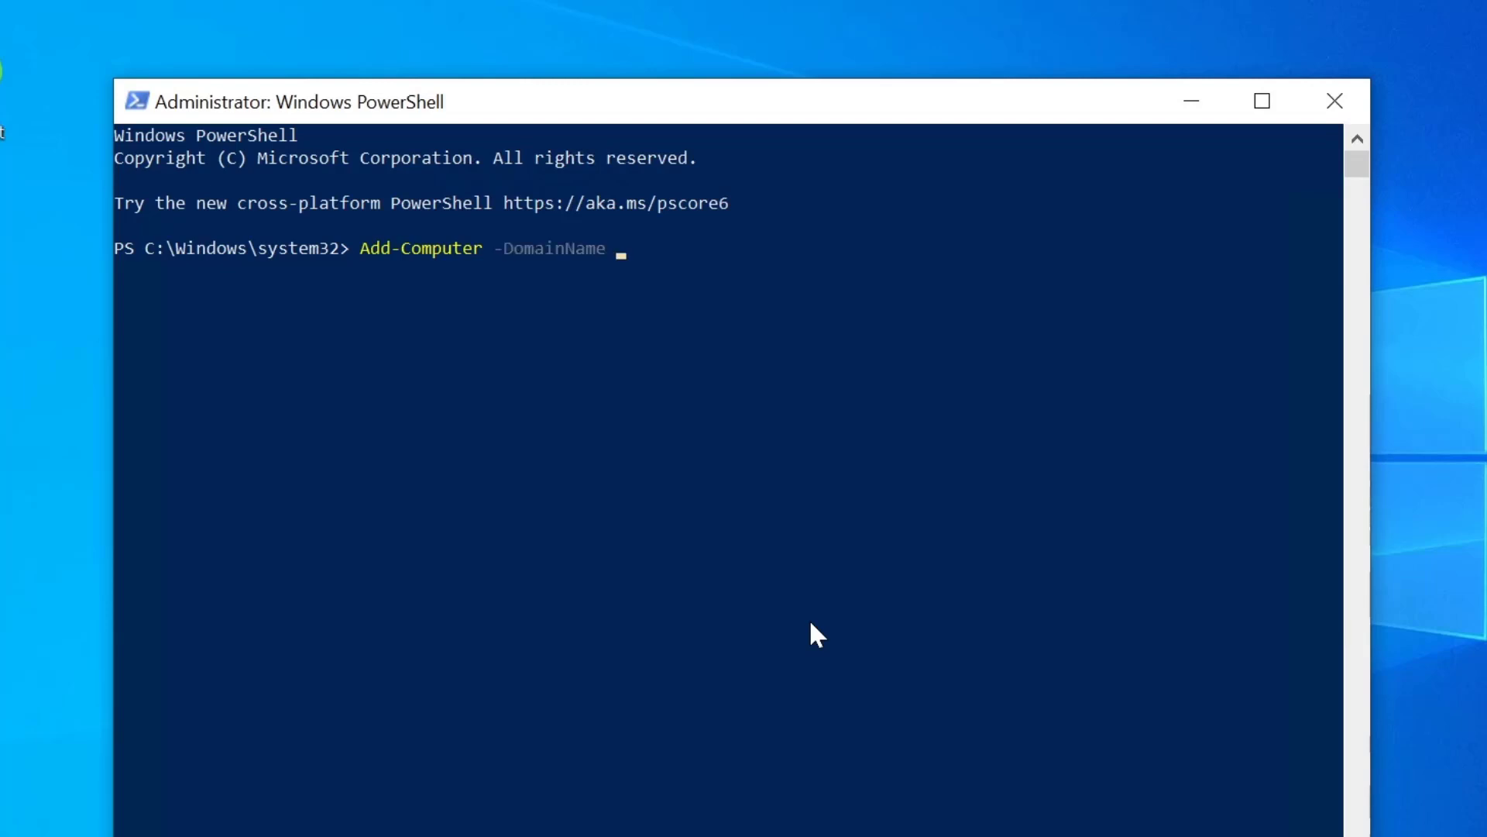
{"action": "type", "text": "runway.lab -Restart"}
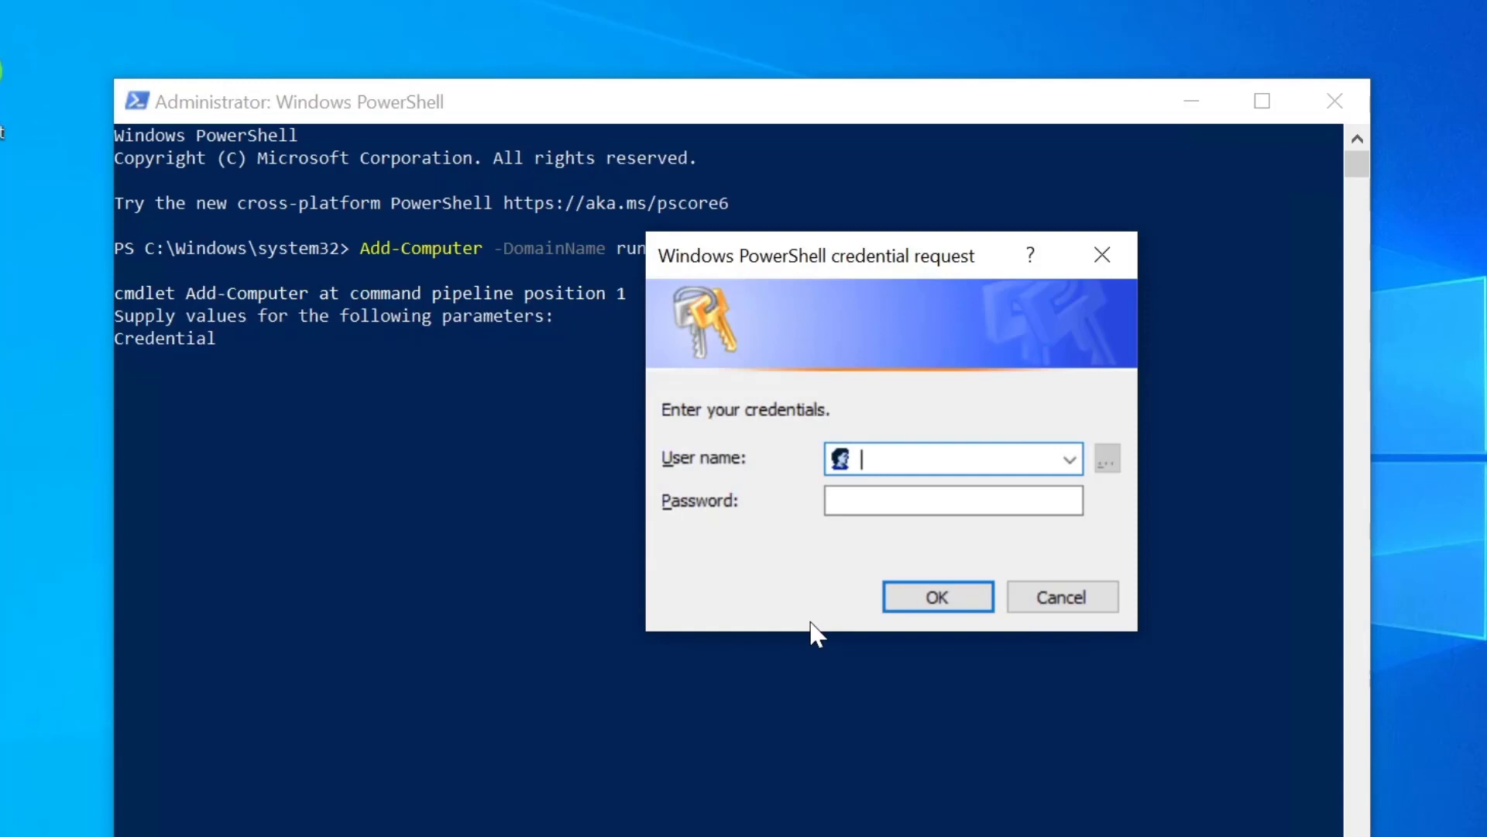
{"action": "type", "text": "runway\\runwayadmin"}
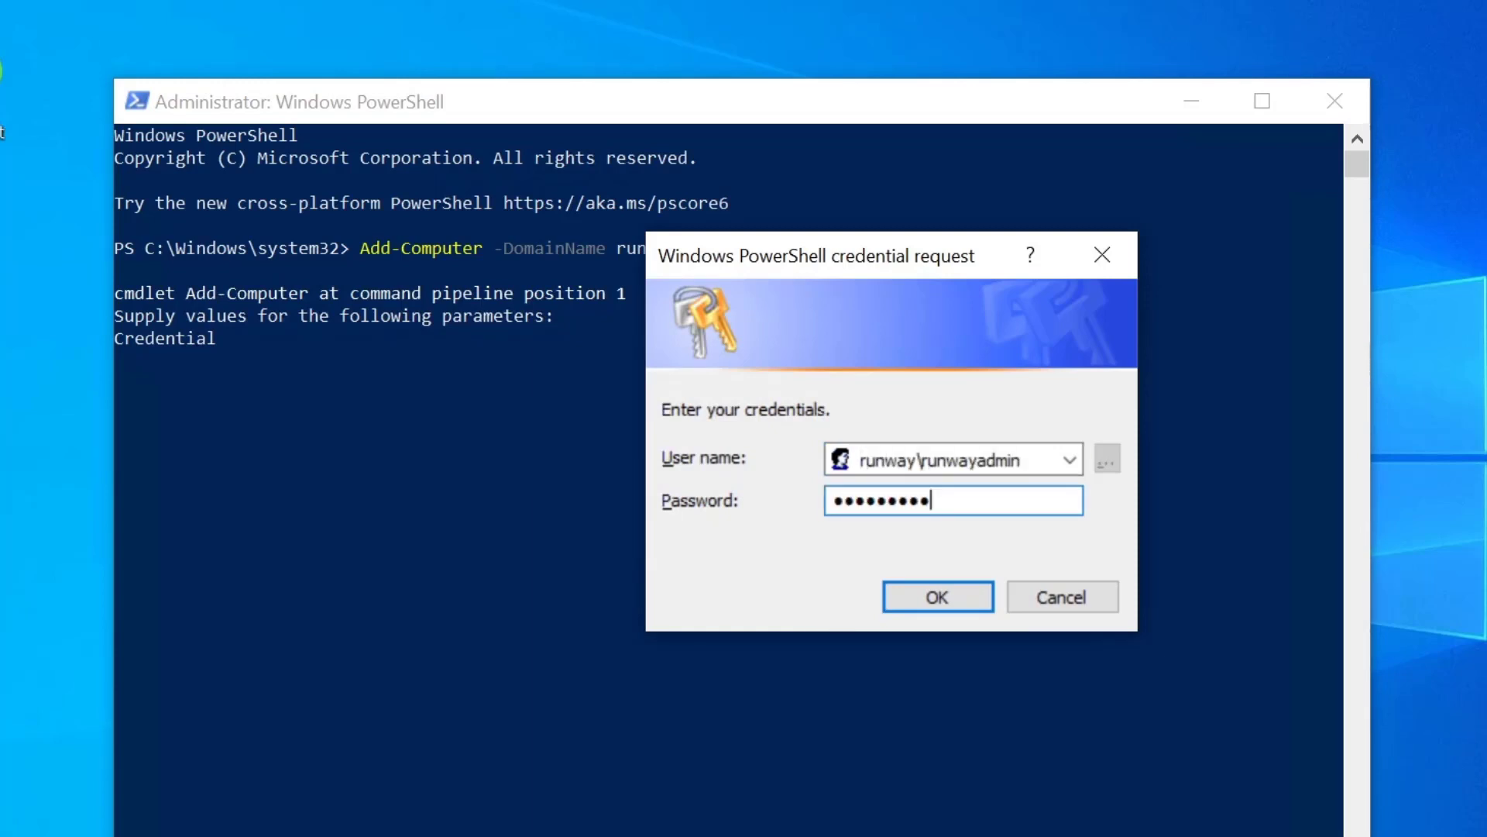
{"action": "left_click", "coordinate": [937, 597]}
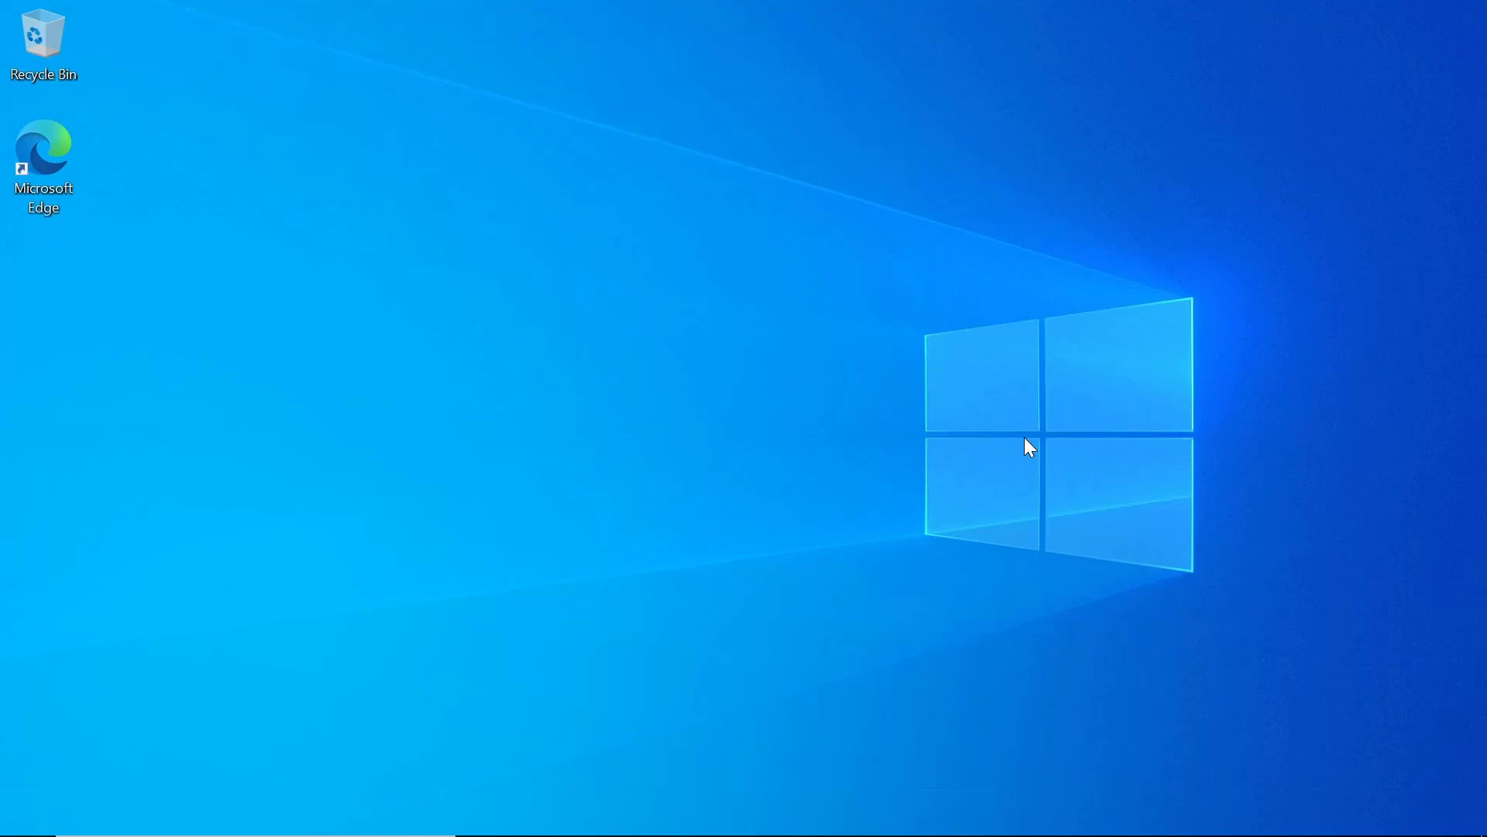
Step: Start an elevated Command Prompt
{"action": "type", "text": "cmd"}
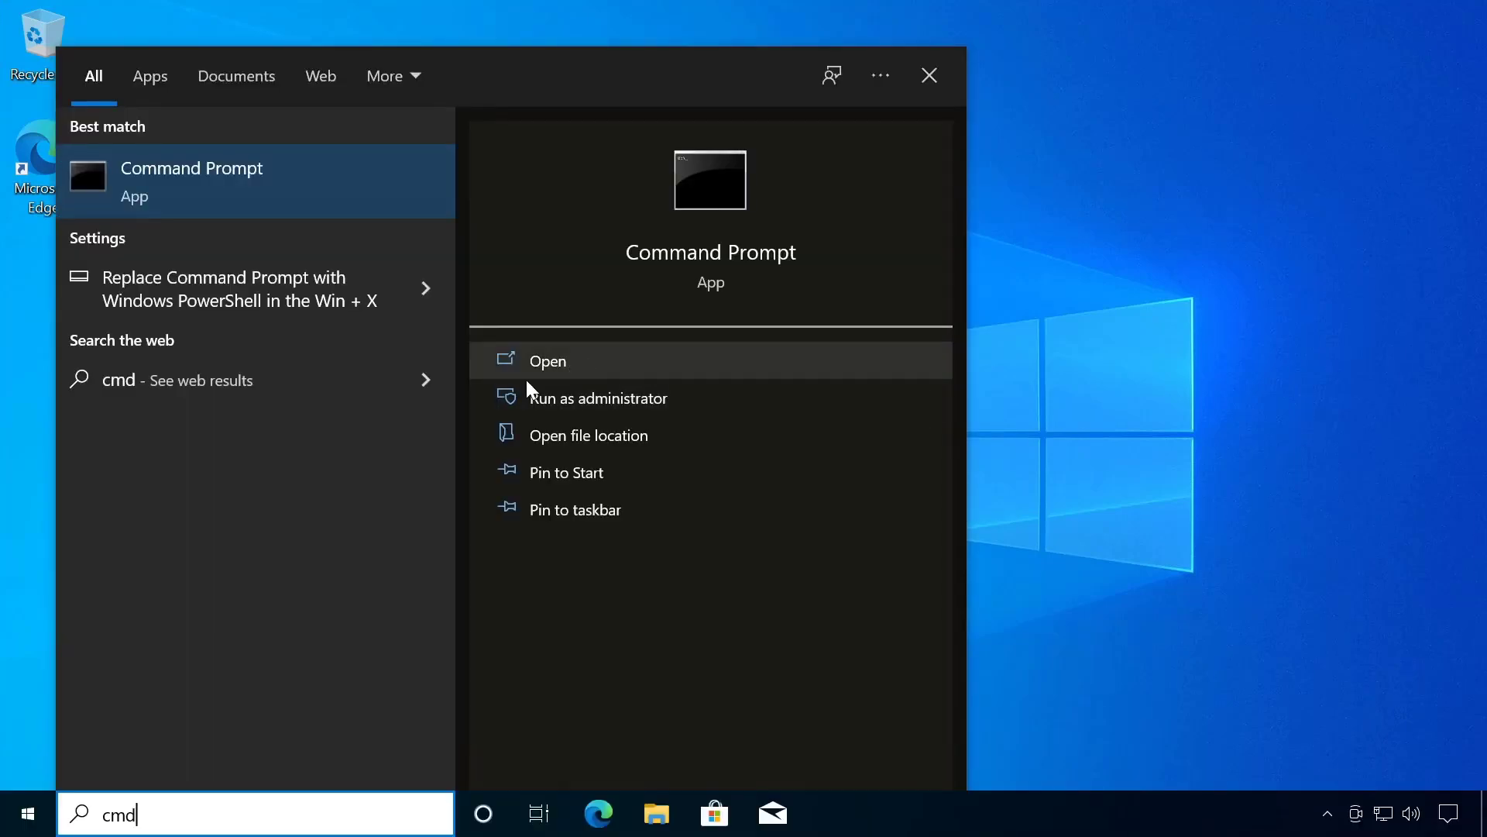
{"action": "left_click", "coordinate": [598, 398]}
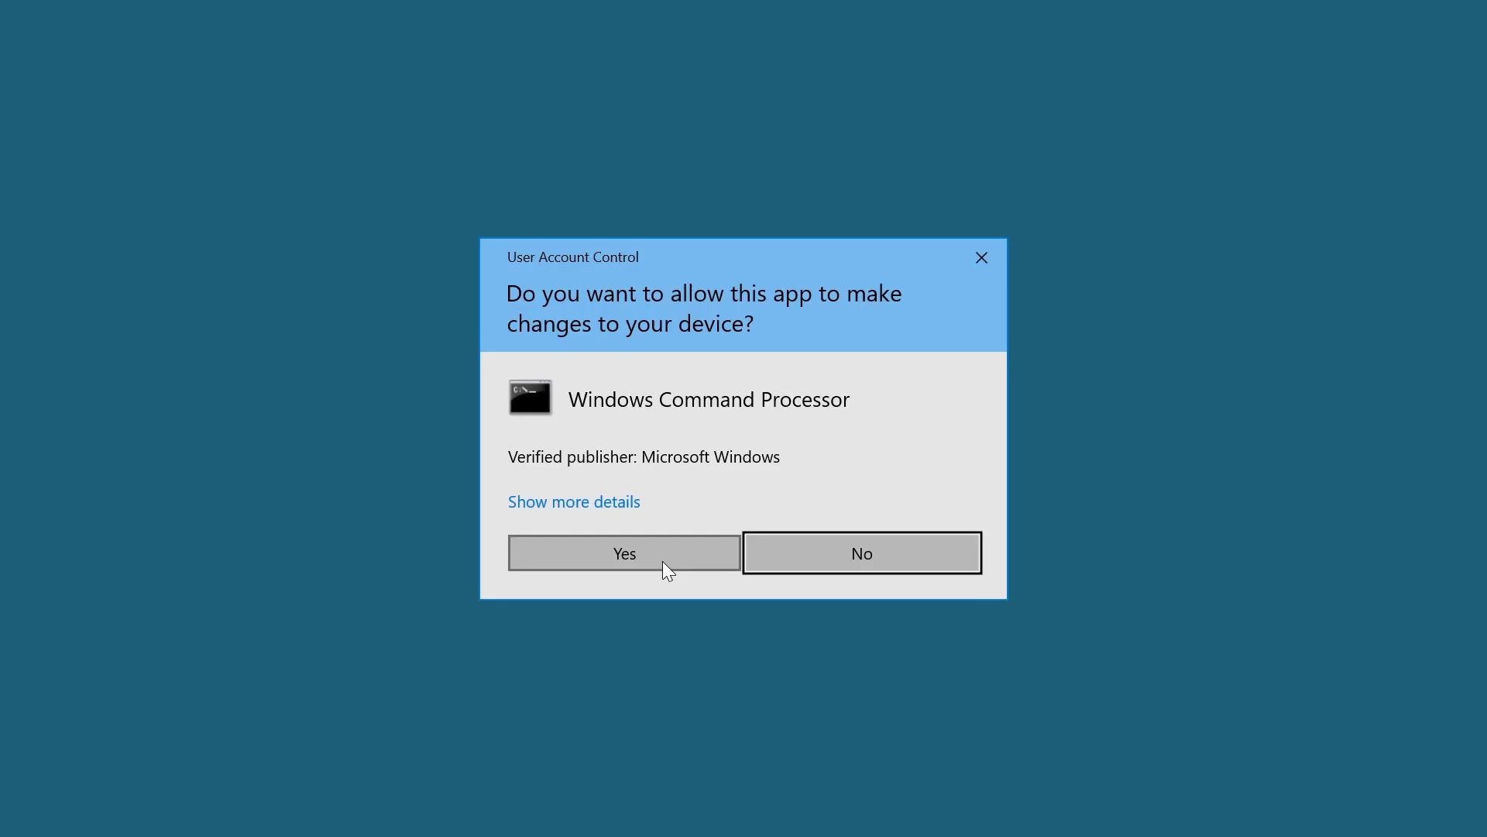
{"action": "left_click", "coordinate": [624, 553]}
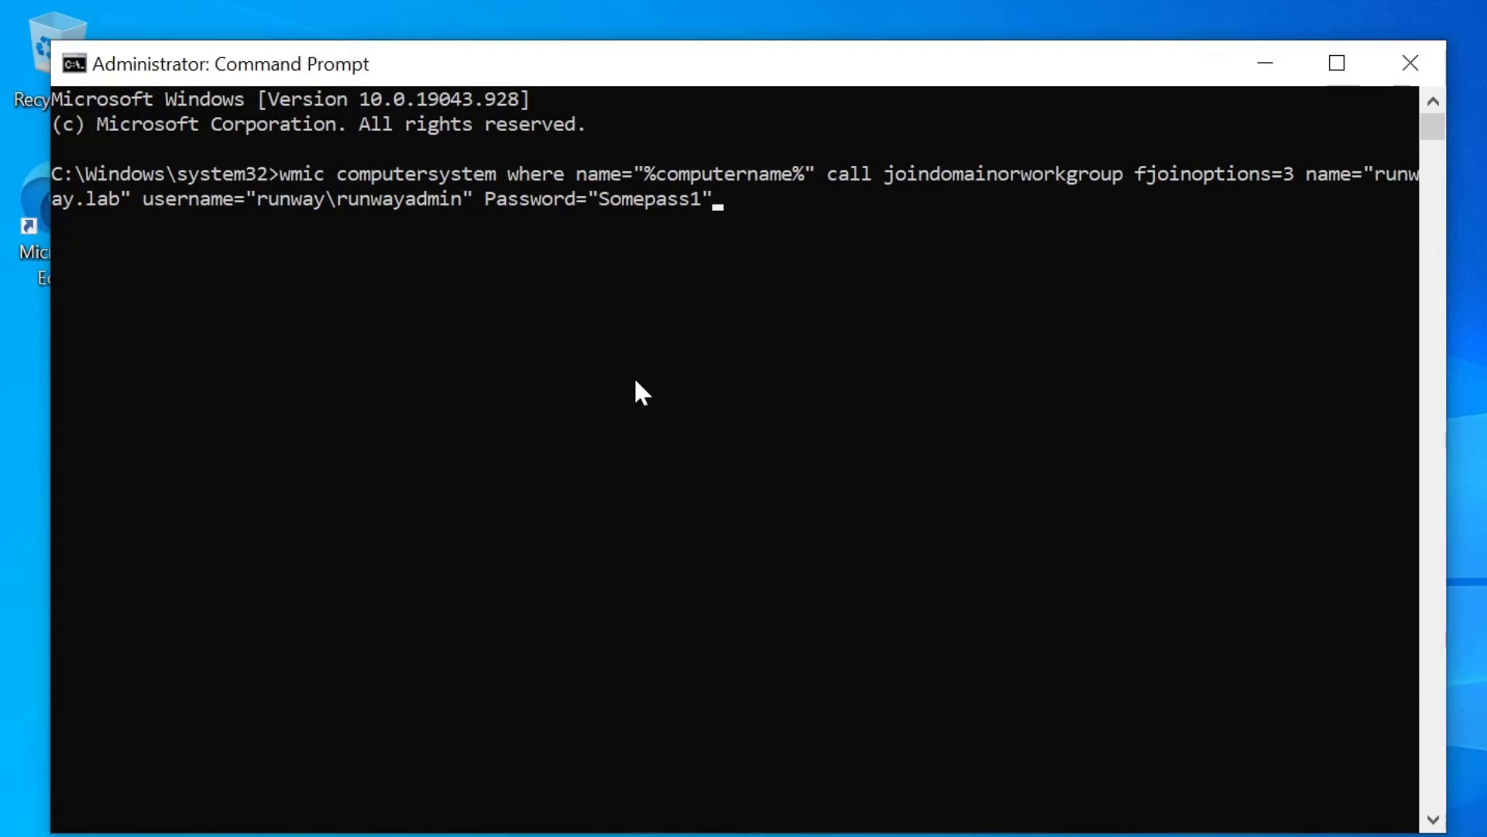
{"action": "mouse_move", "coordinate": [622, 387]}
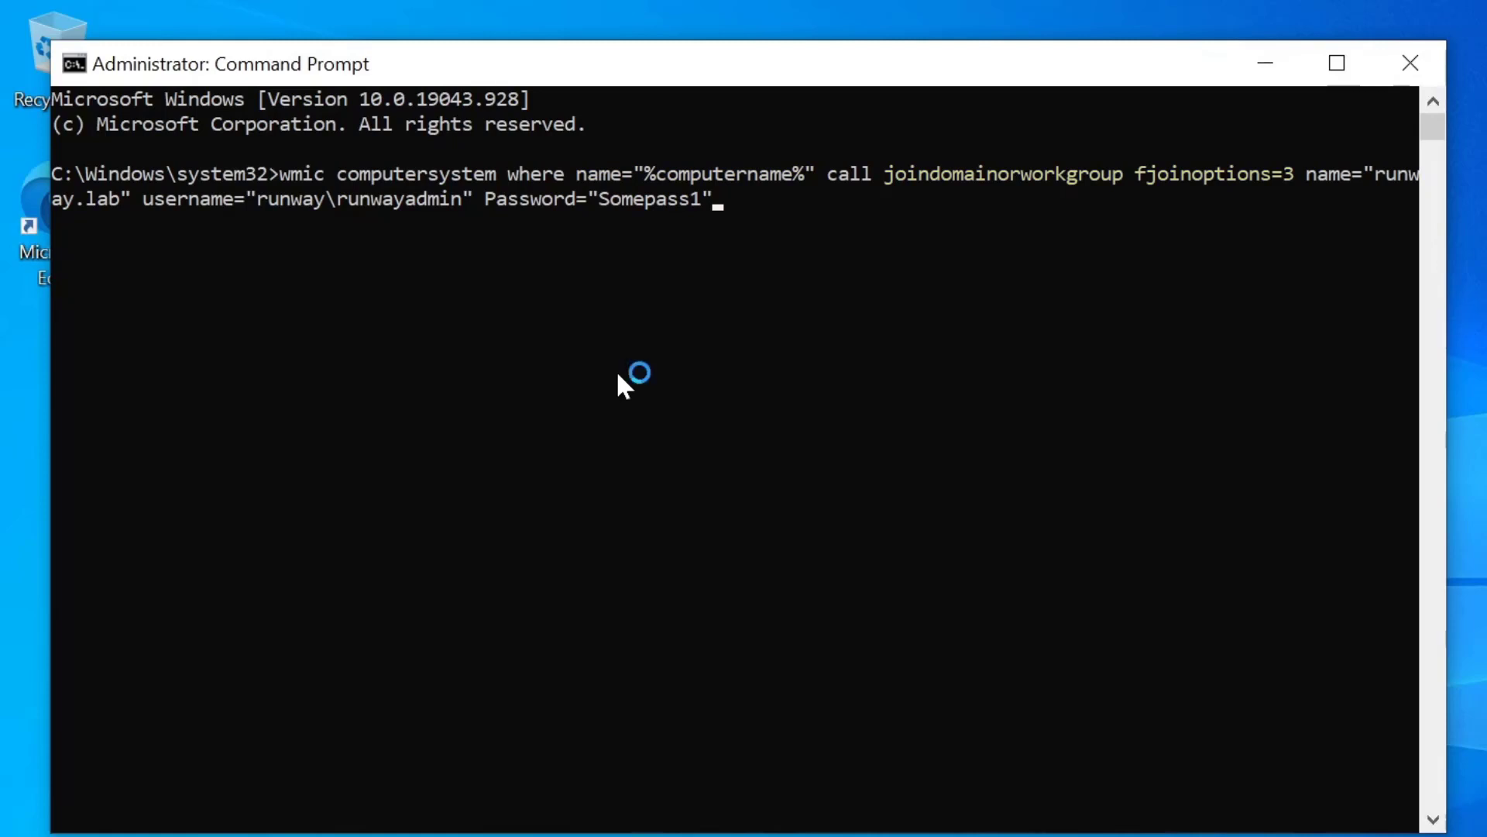
{"action": "mouse_move", "coordinate": [622, 388]}
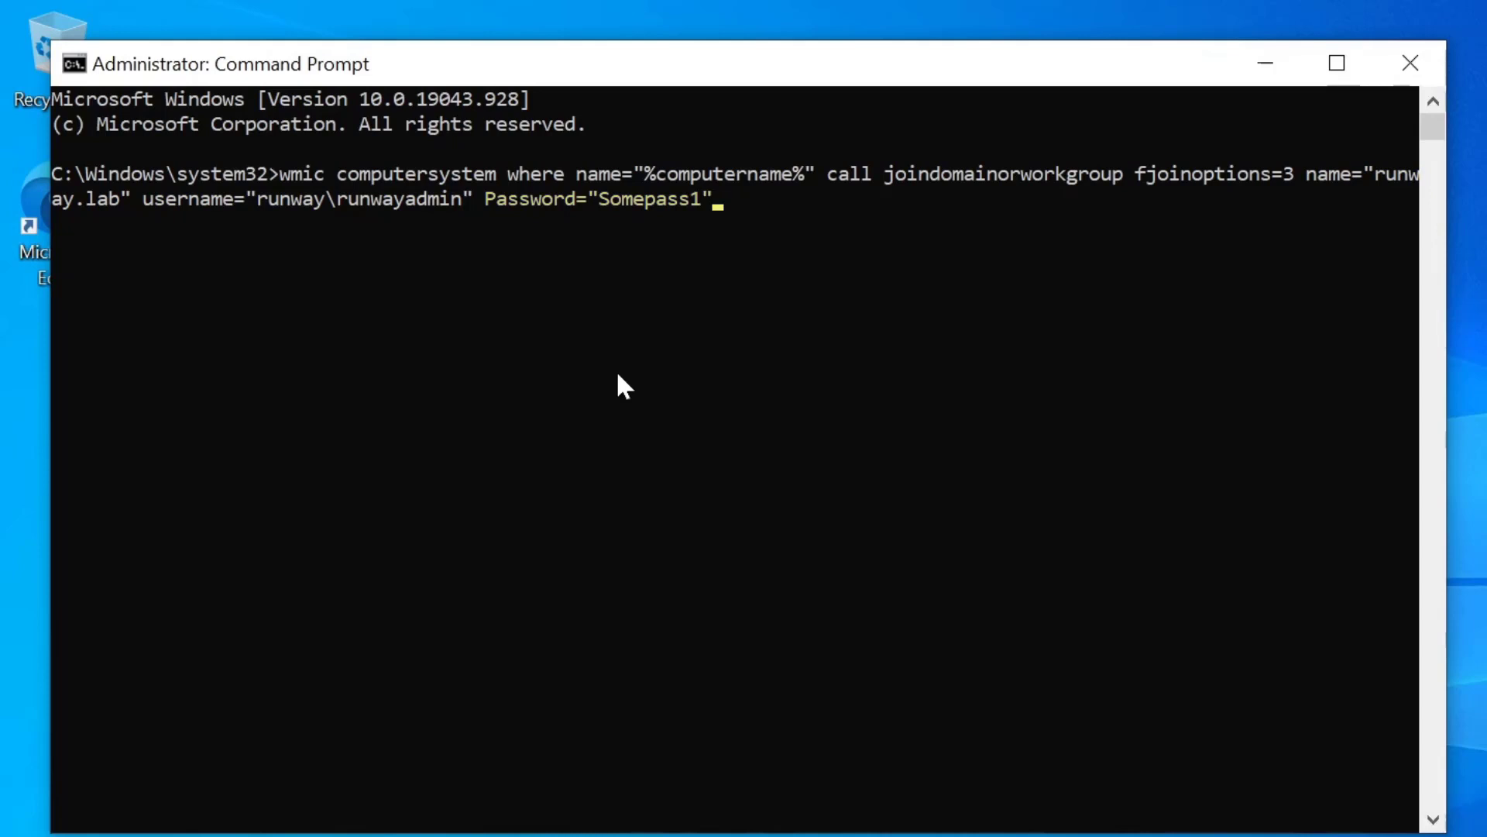
Step: Run the wmic joindomainorworkgroup call for runway.lab, then restart with shutdown -r -t 0
{"action": "key", "text": "Enter"}
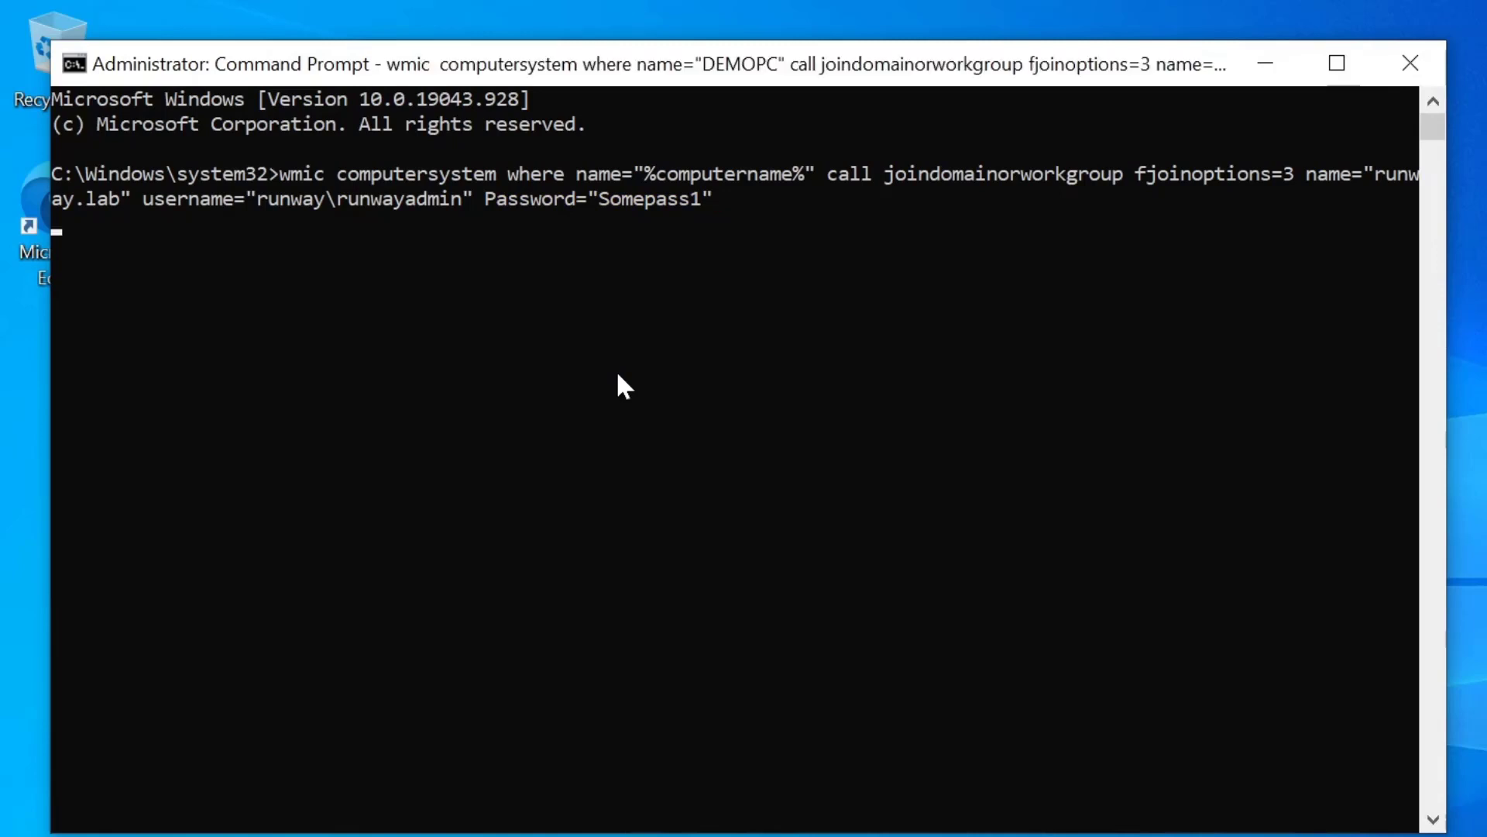
{"action": "key", "text": "Enter"}
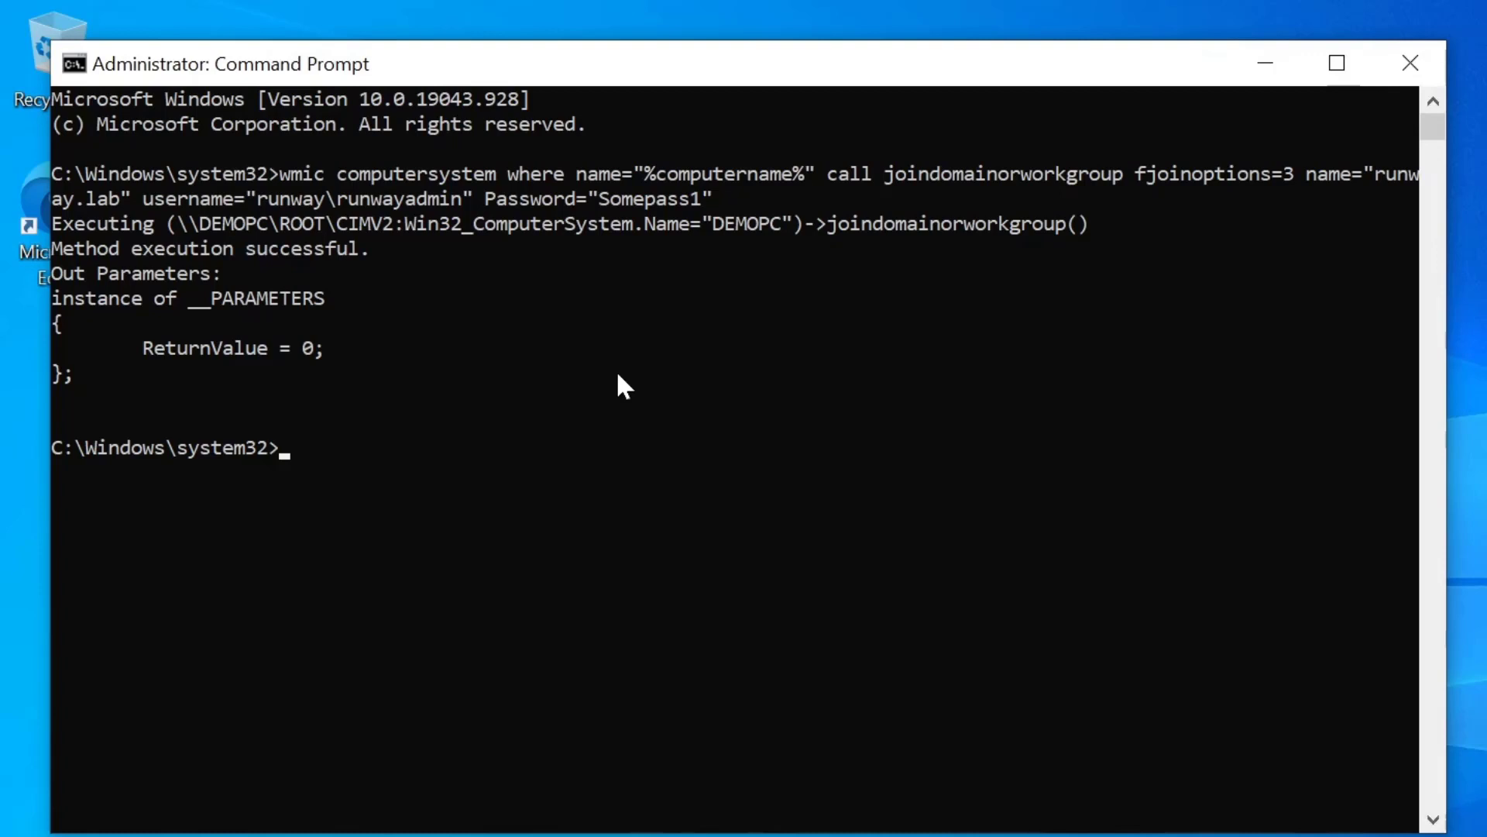
{"action": "type", "text": "shutdown -r -t 0"}
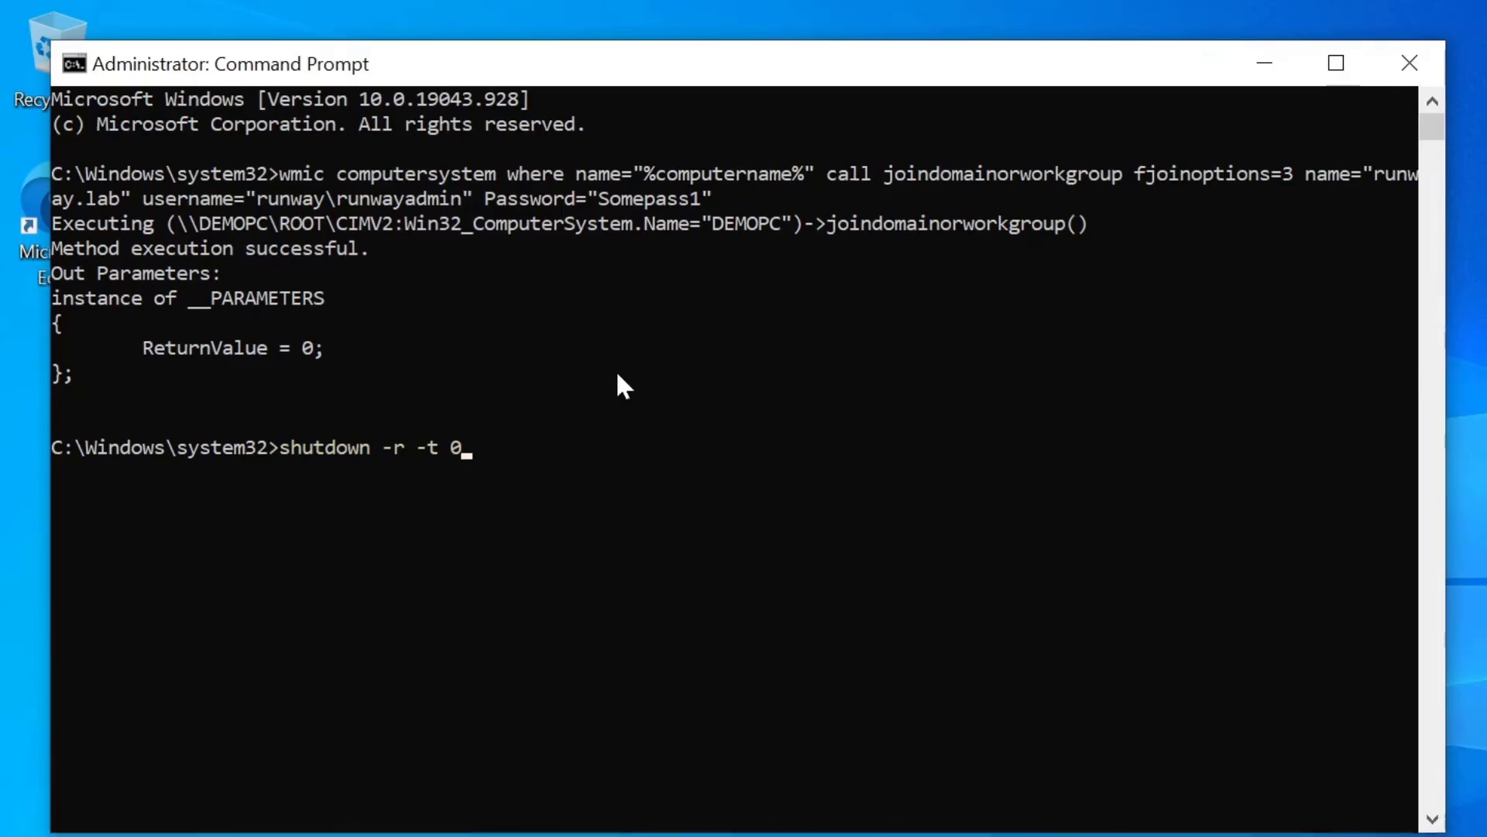
{"action": "key", "text": "Enter"}
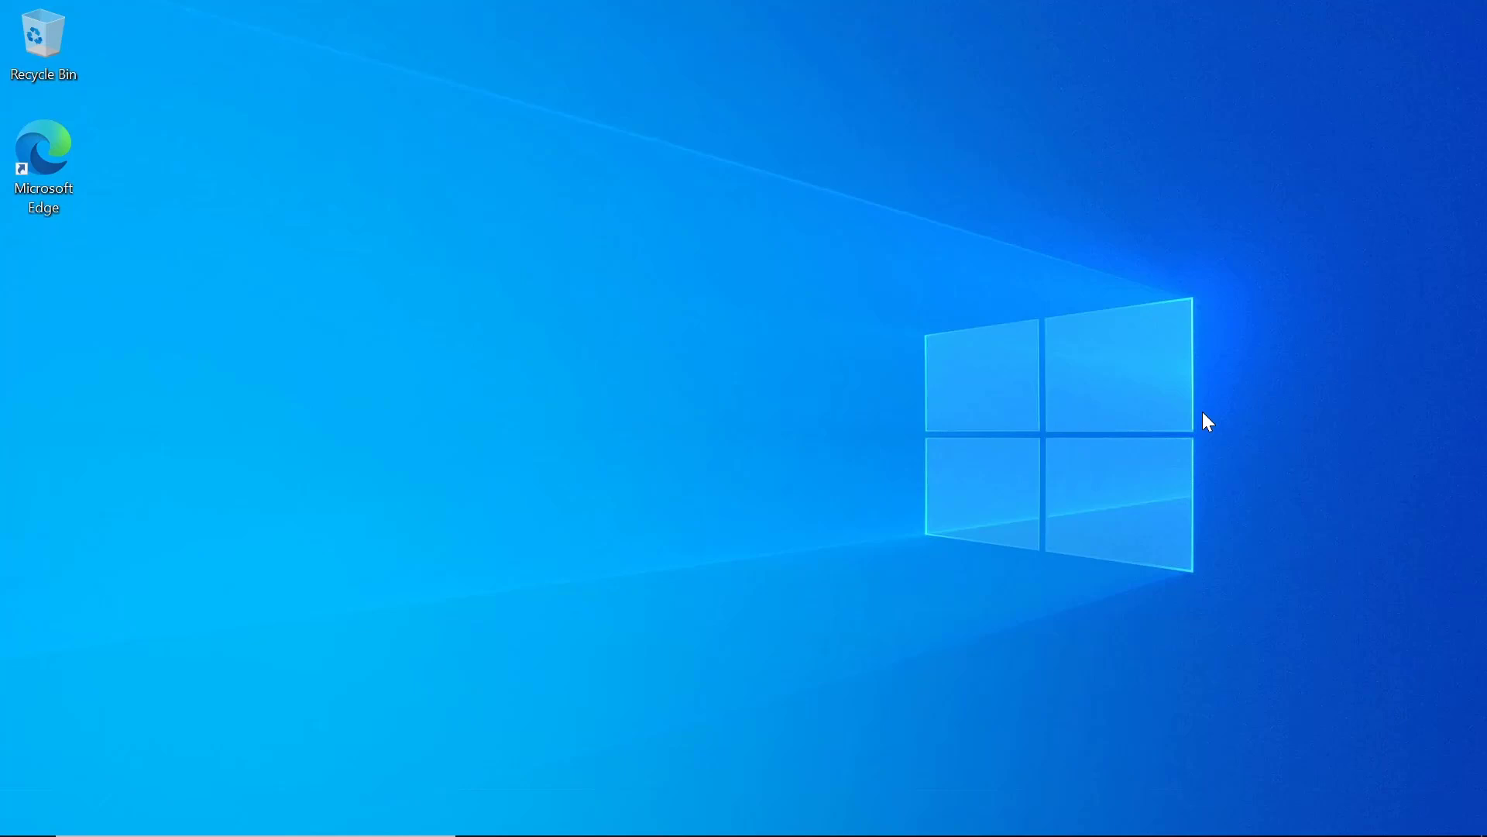
{"action": "mouse_move", "coordinate": [774, 328]}
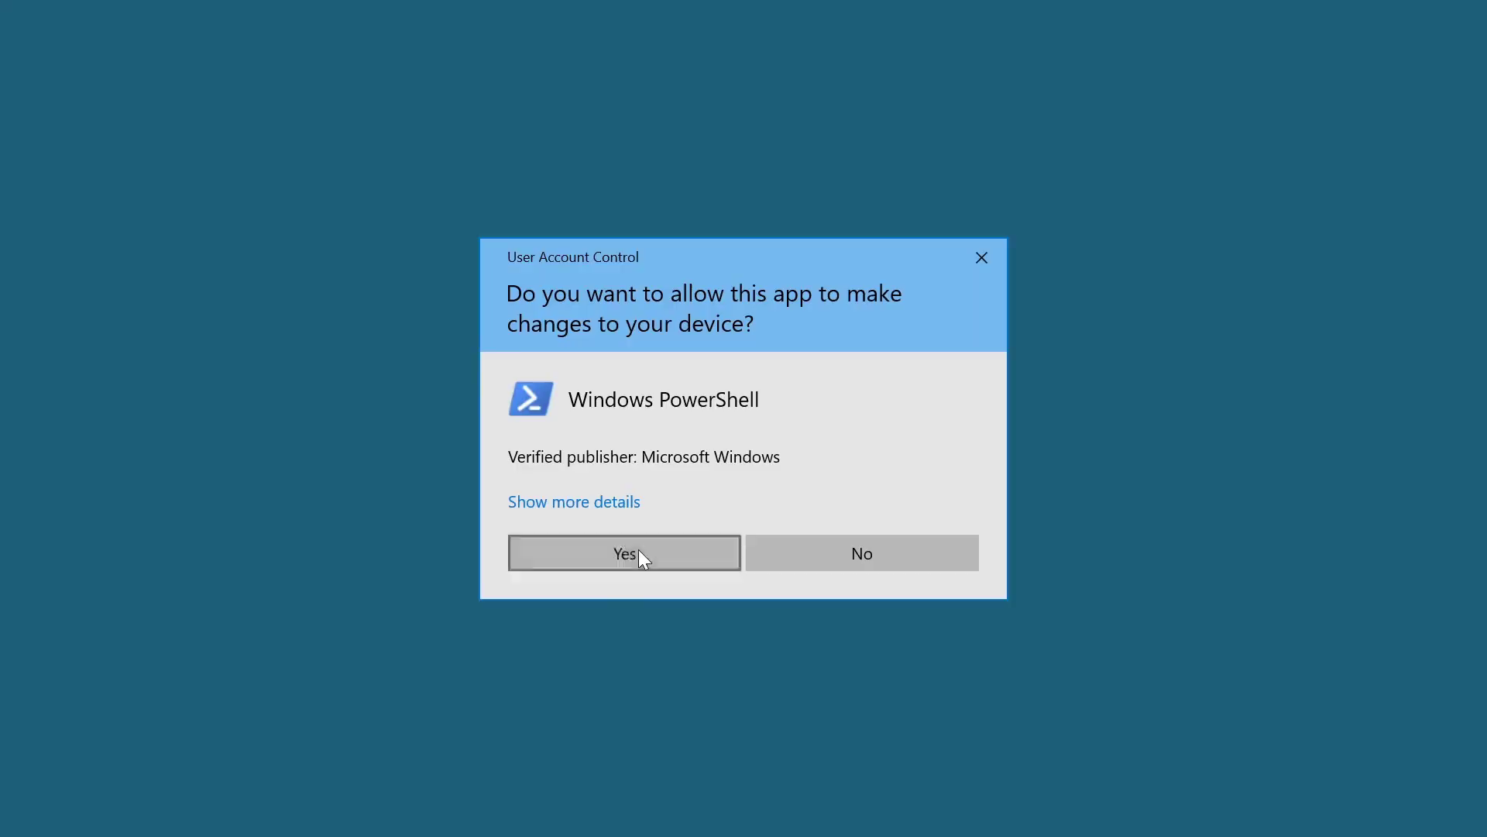
Step: In elevated PowerShell run the Get-WMIObject JoinDomainOrWorkgroup call for runway.lab, then Restart-Computer
{"action": "left_click", "coordinate": [624, 553]}
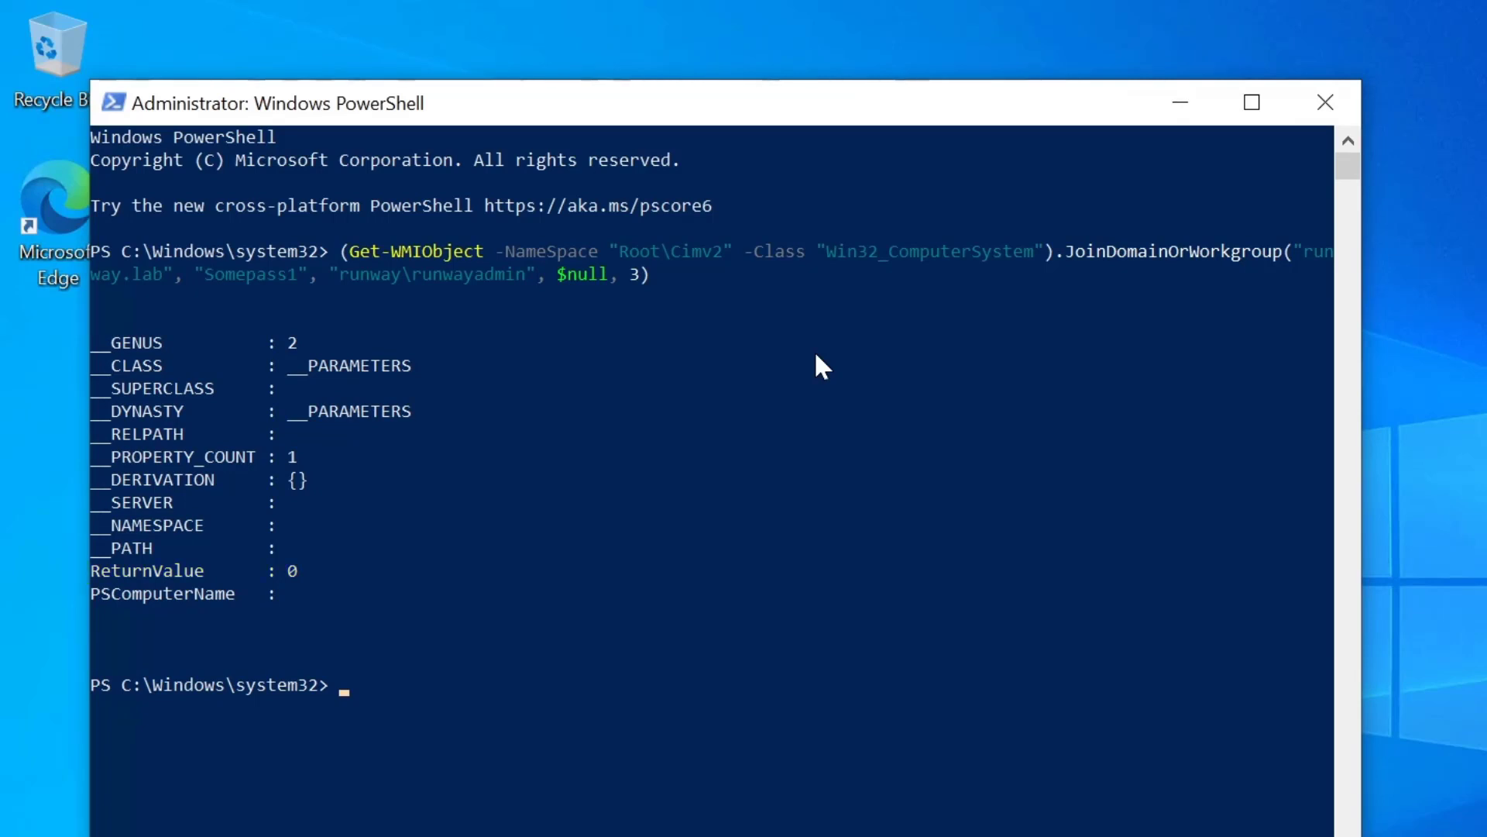
{"action": "type", "text": "Restart-Computer"}
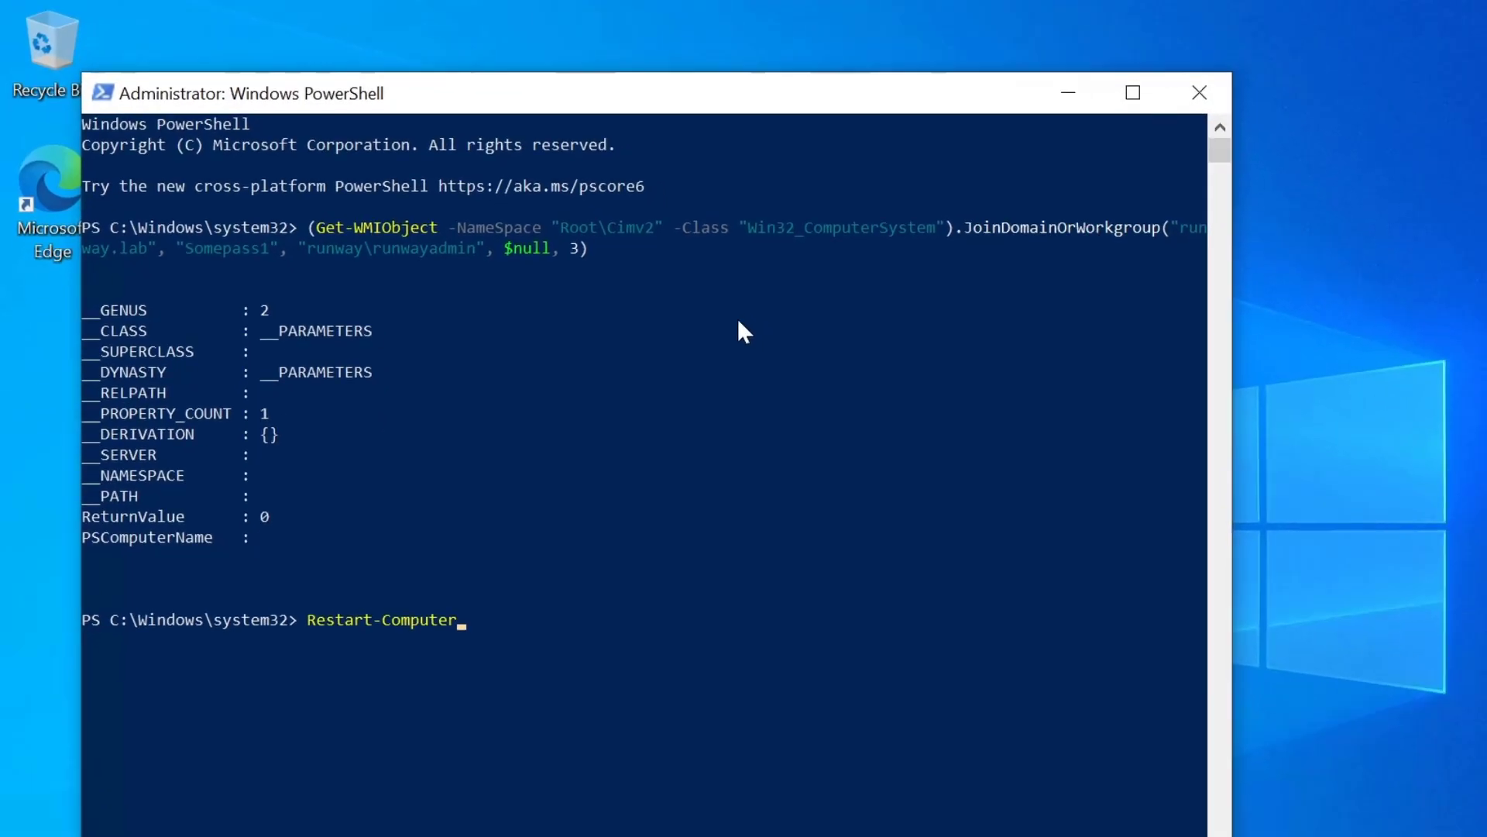
{"action": "key", "text": "Enter"}
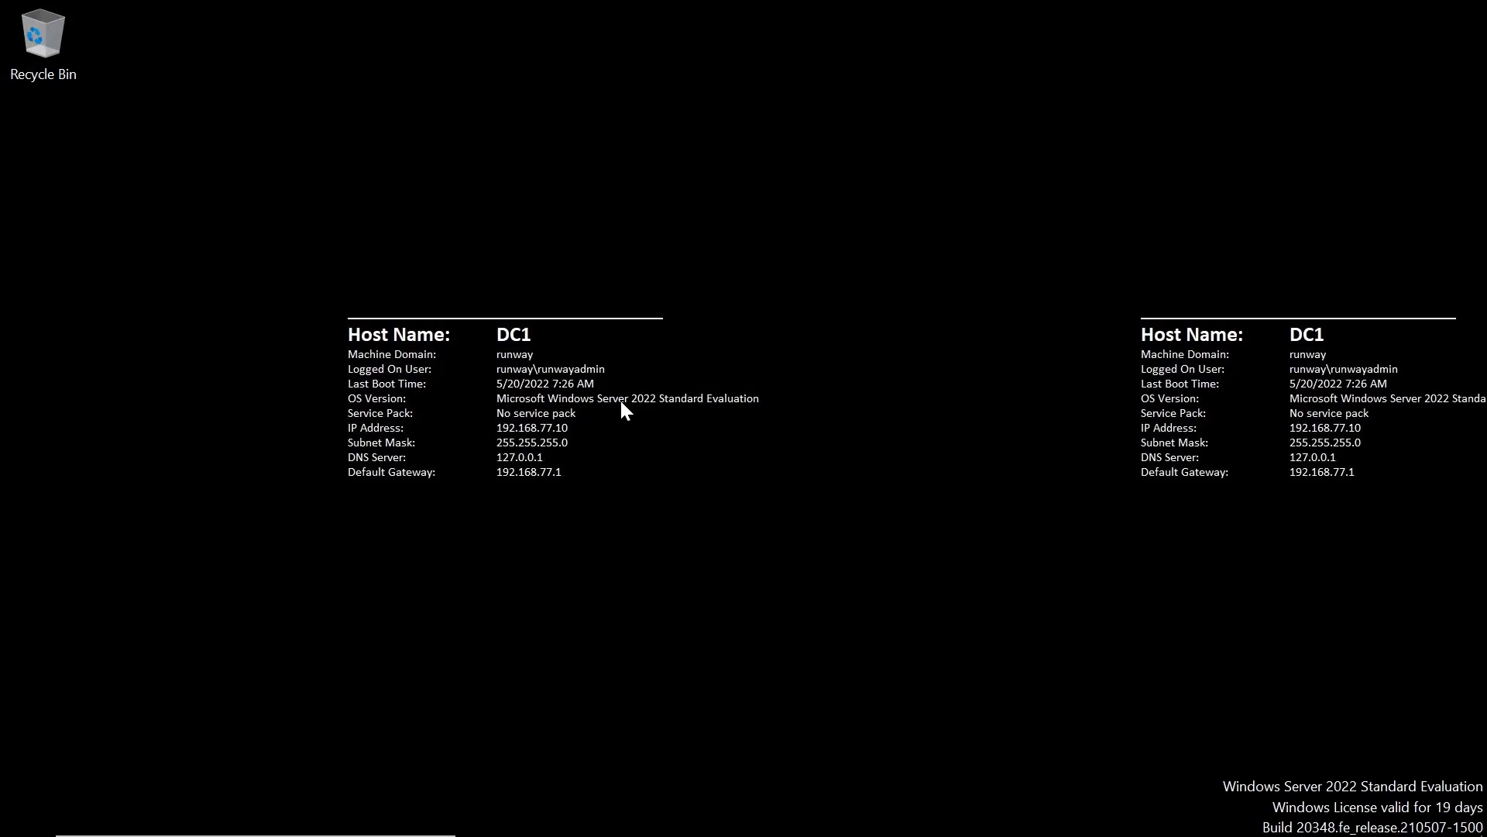
Step: Run Active Directory Users and Computers as administrator and list the Computers container of runway.lab showing DEMOPC
{"action": "right_click", "coordinate": [266, 168]}
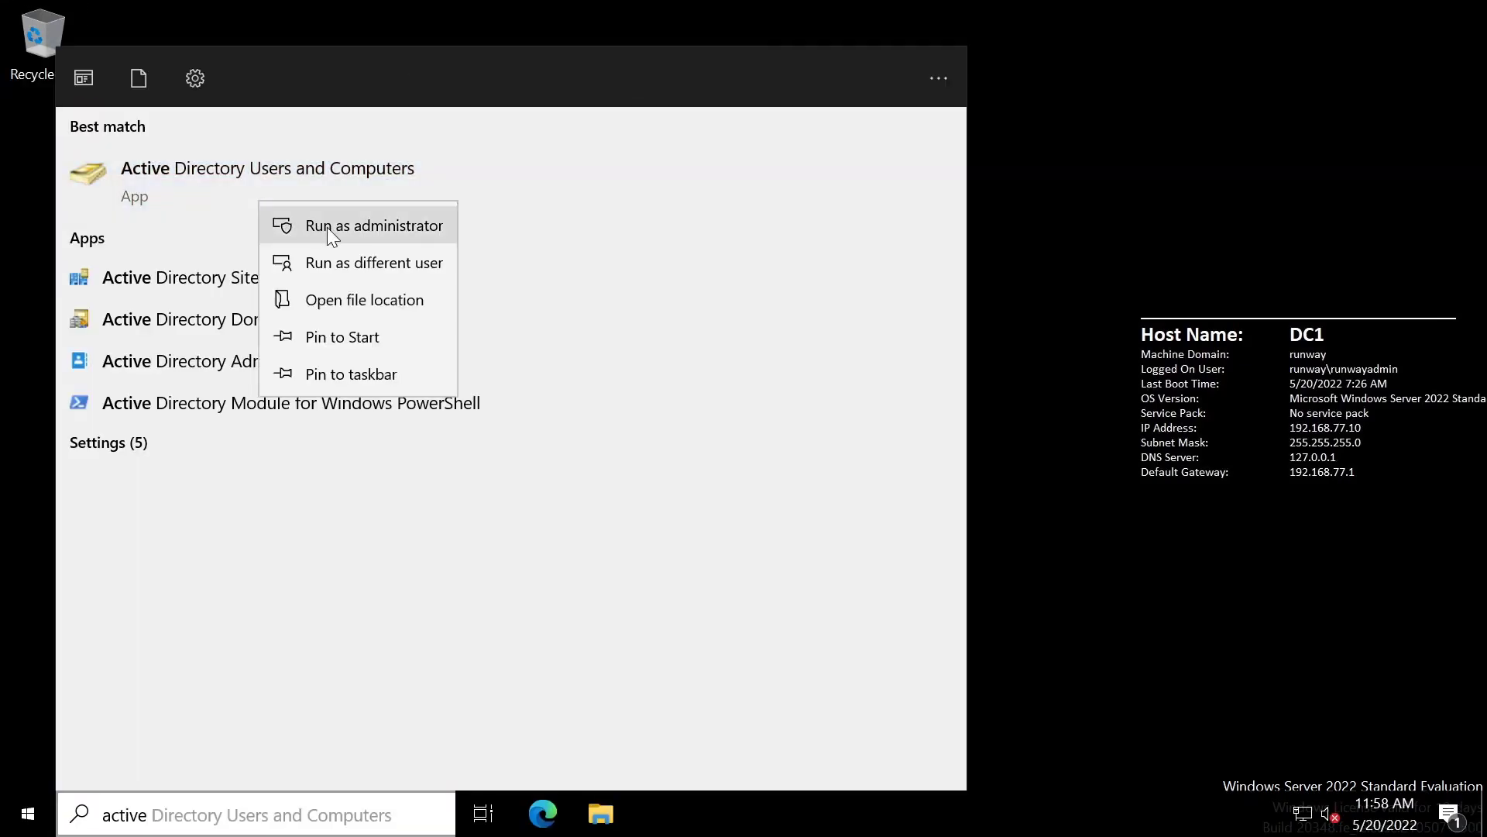
{"action": "left_click", "coordinate": [373, 226]}
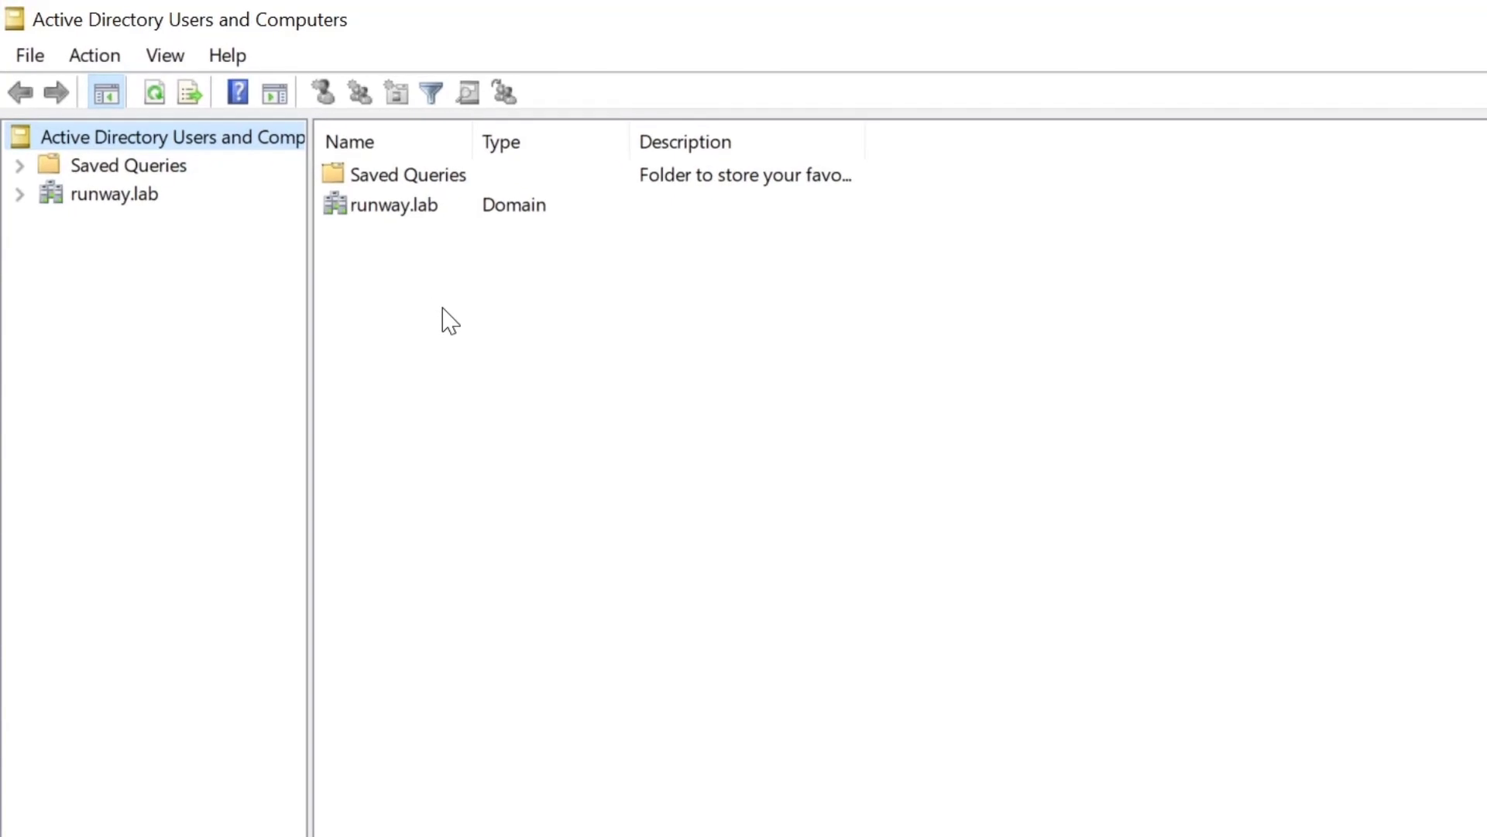
{"action": "left_click", "coordinate": [18, 193]}
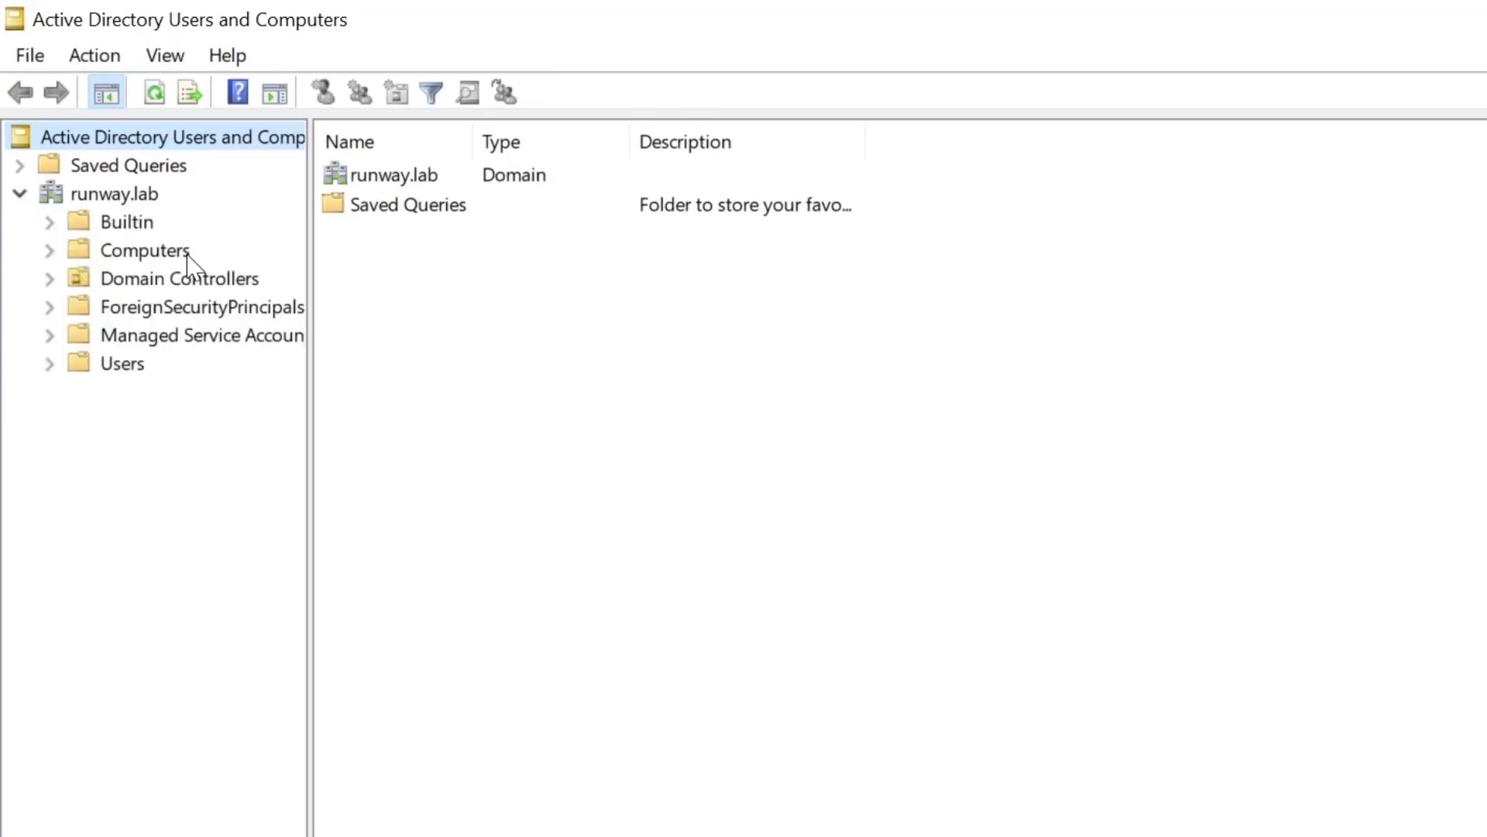
{"action": "left_click", "coordinate": [146, 251]}
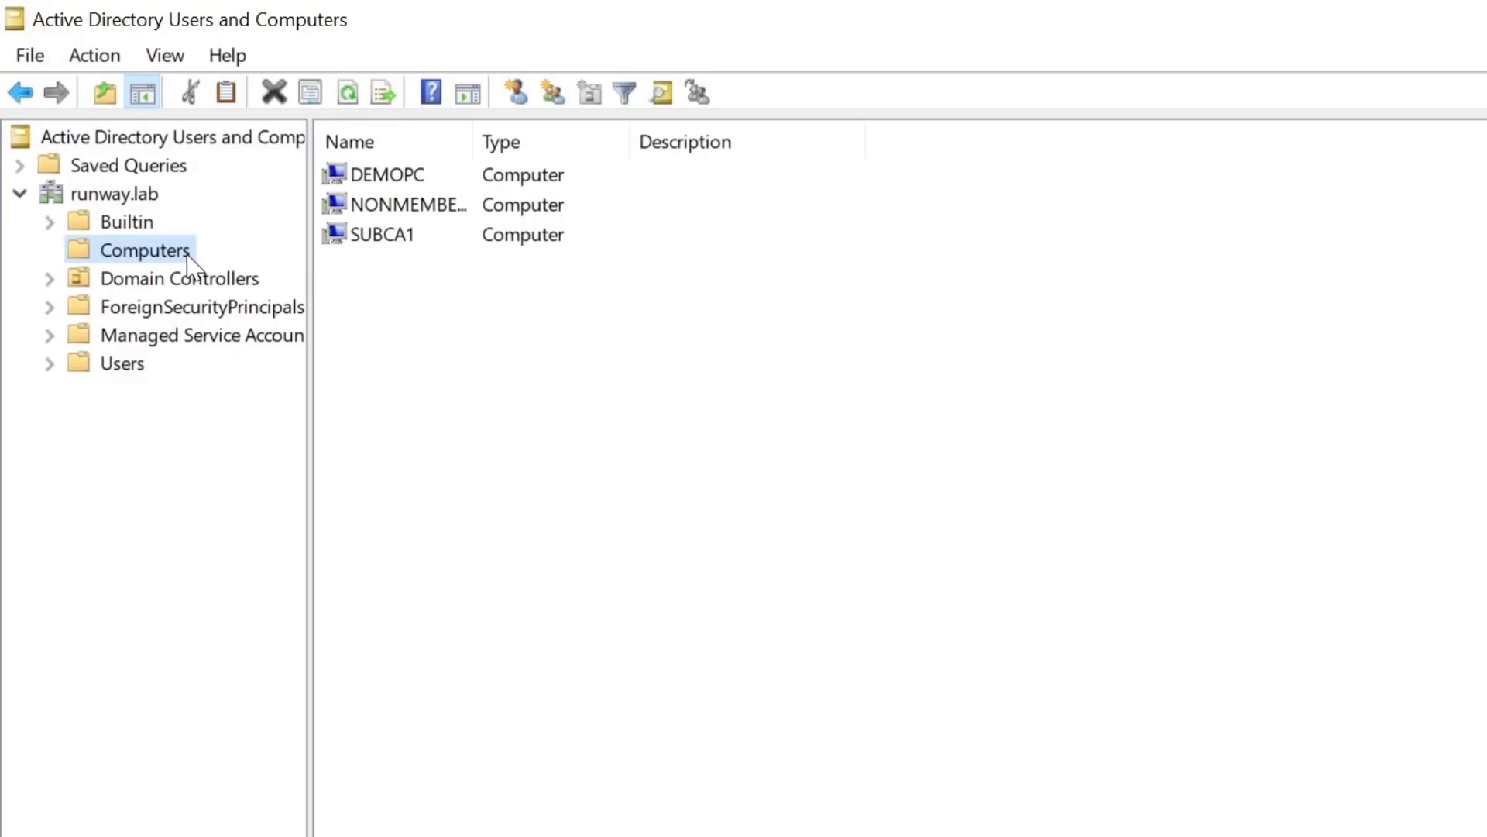